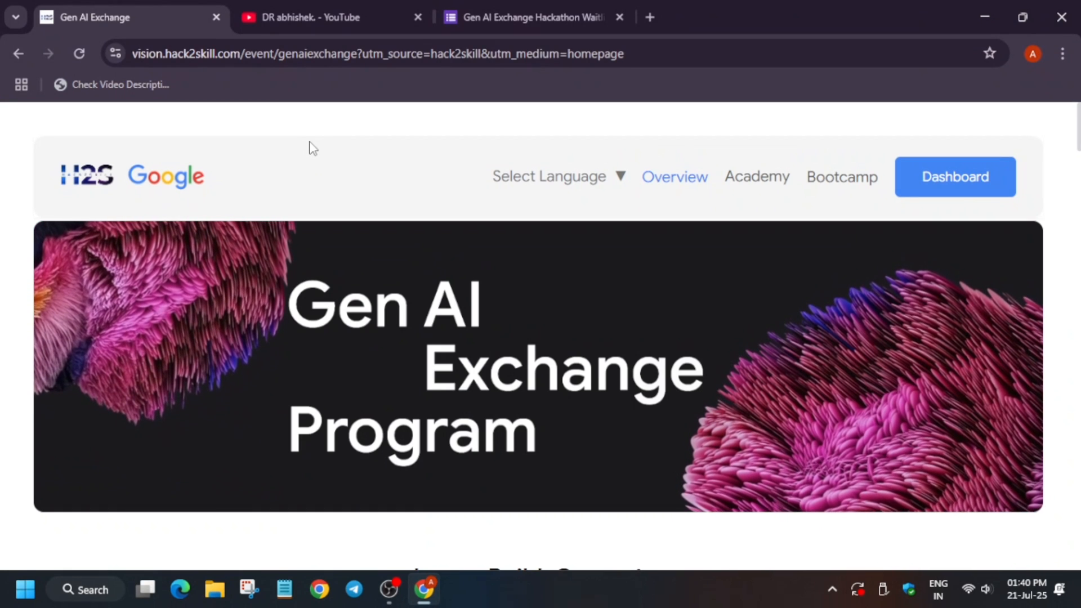
pyautogui.moveTo(307, 170)
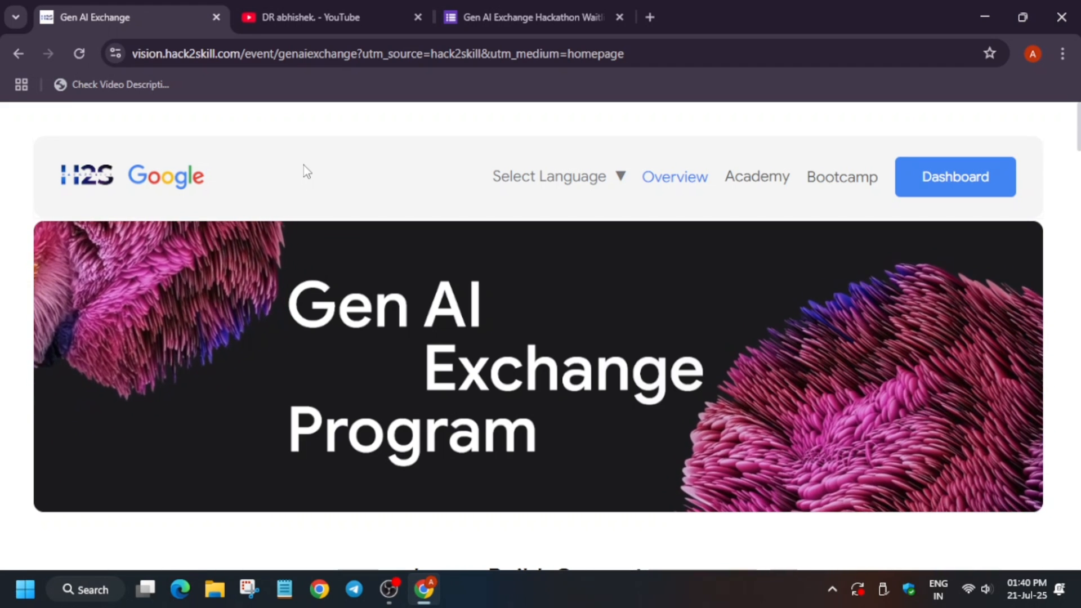
# Step: Scroll past the beginner and intermediate track cards to the 'You can have it all' section
pyautogui.scroll(-3)
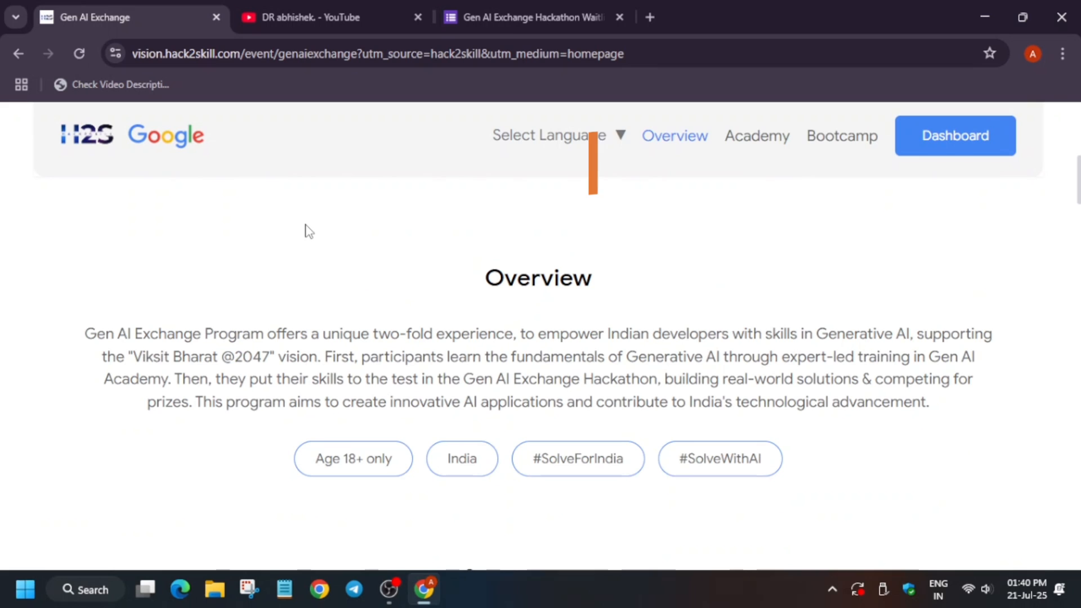
pyautogui.scroll(-3)
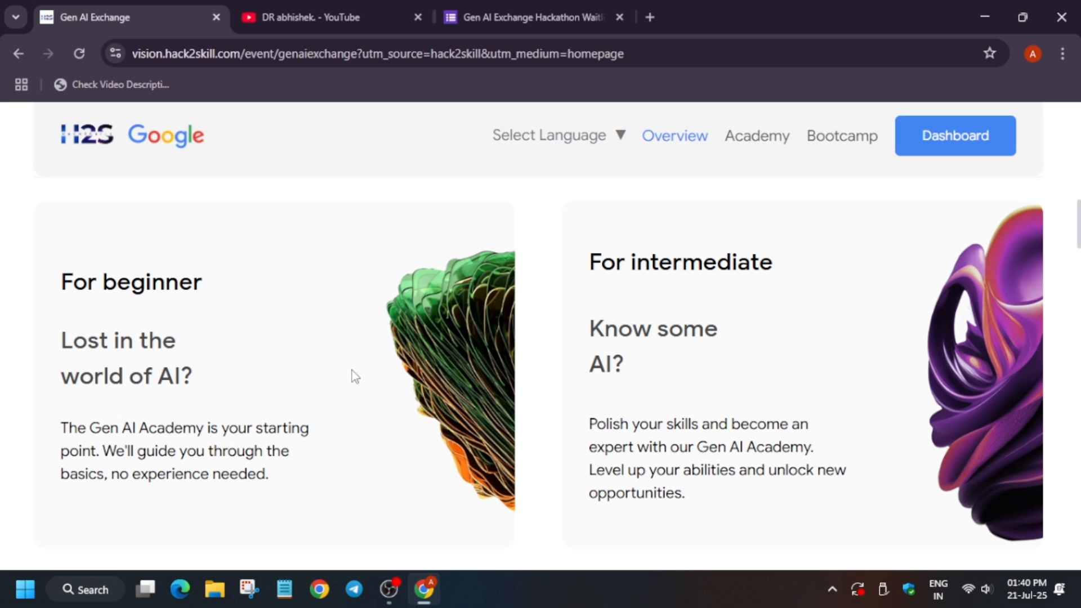
pyautogui.moveTo(398, 298)
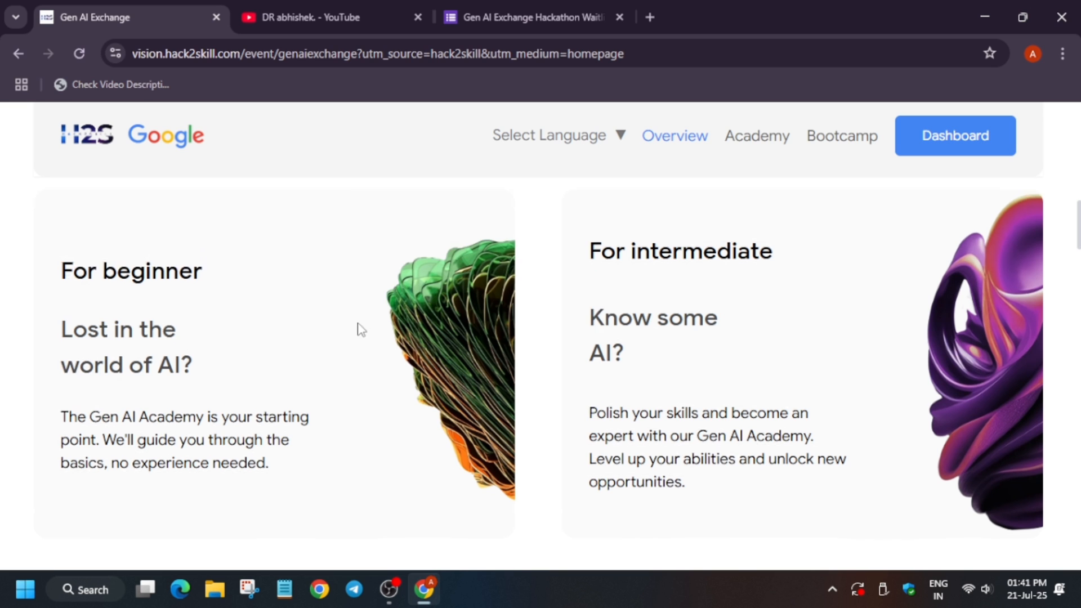
pyautogui.scroll(-3)
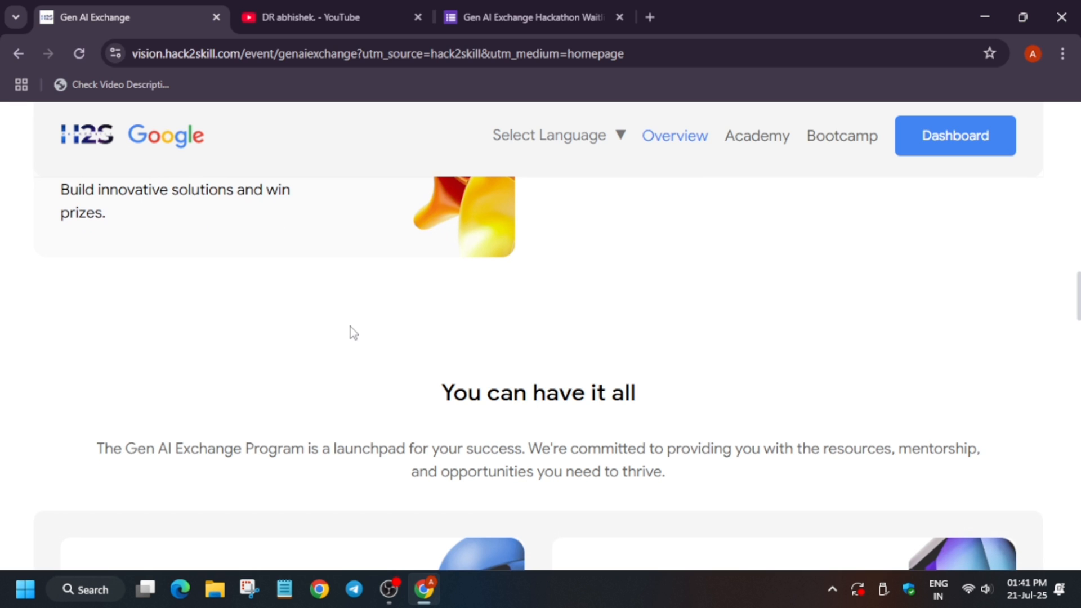
# Step: Browse the DR abhishek YouTube channel's Videos list of recent uploads
pyautogui.click(304, 18)
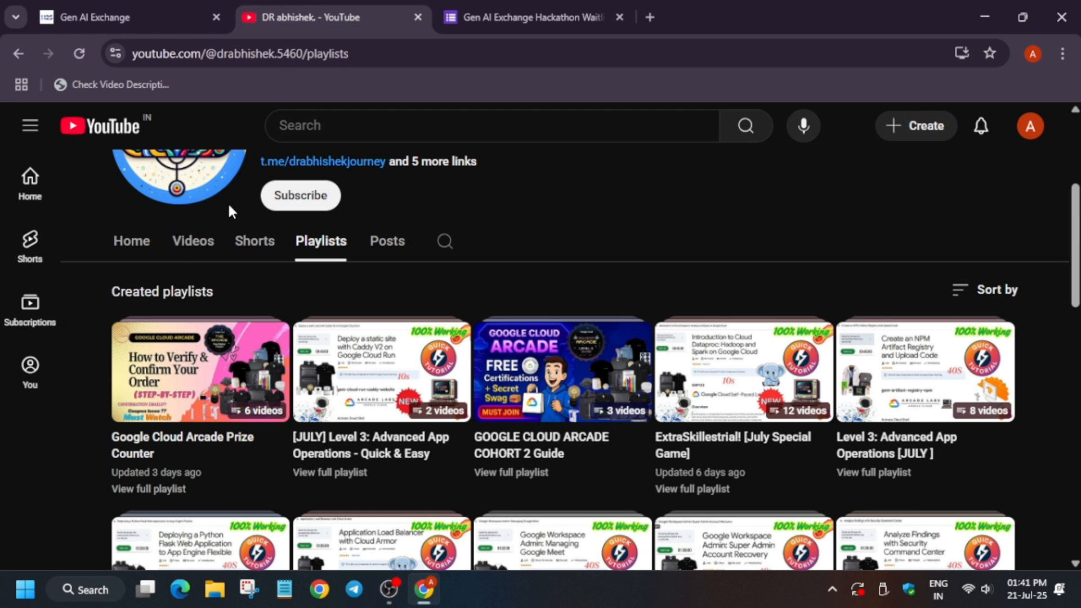
pyautogui.click(193, 240)
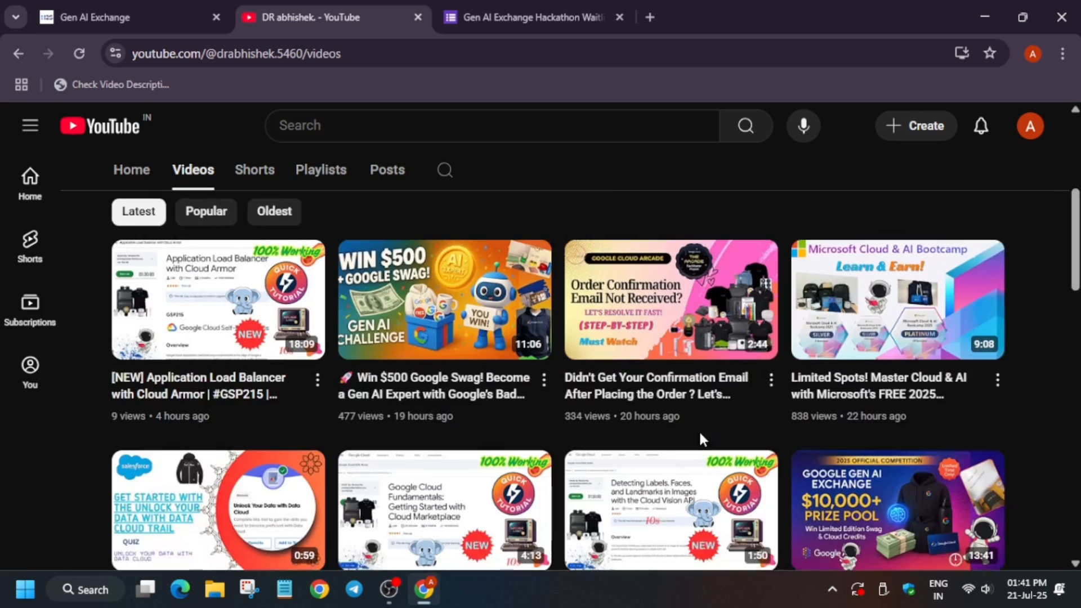
pyautogui.scroll(-3)
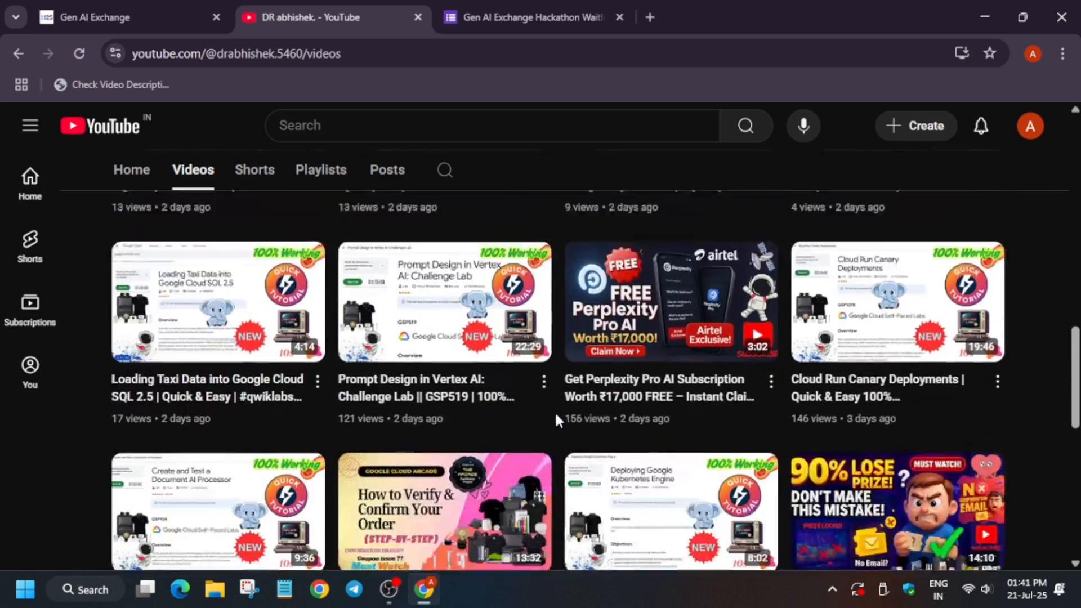
pyautogui.scroll(3)
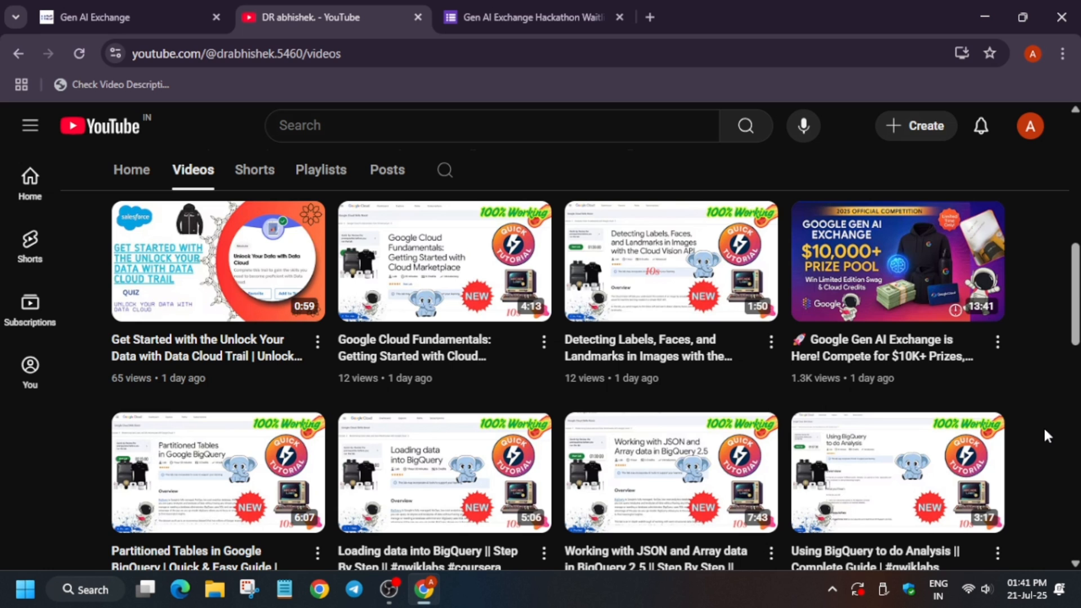
pyautogui.moveTo(328, 7)
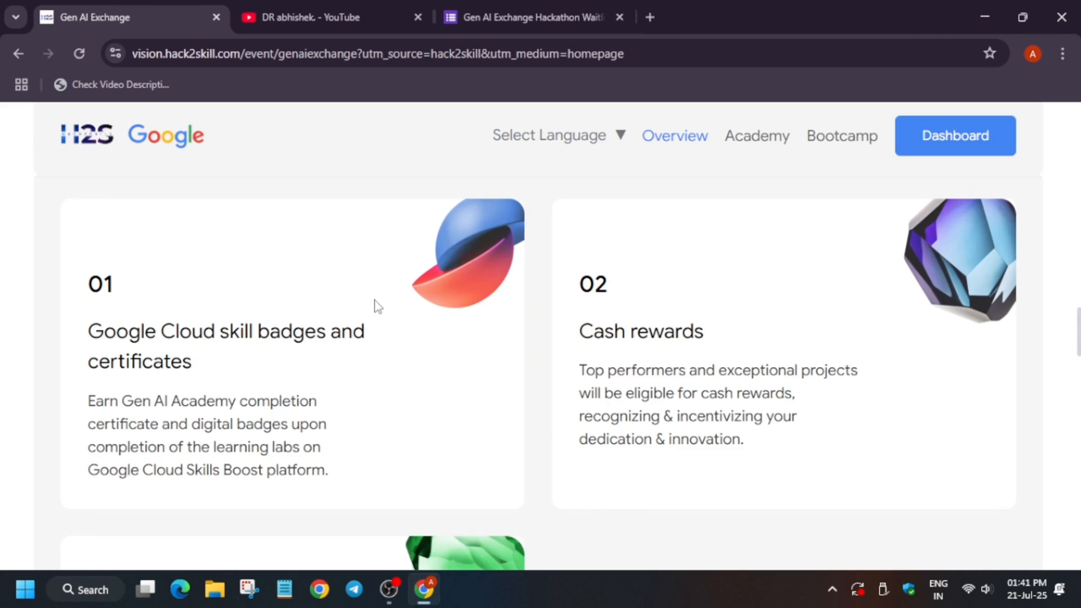
# Step: Scroll through the benefit cards and join banner down to Phase 1: Gen AI Academy
pyautogui.scroll(-3)
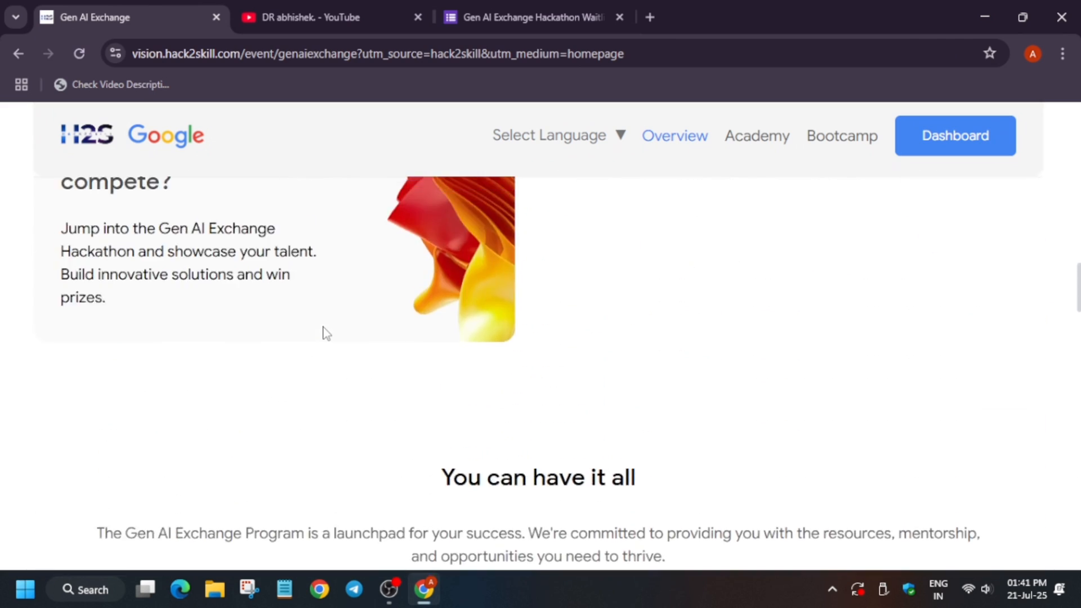
pyautogui.scroll(-3)
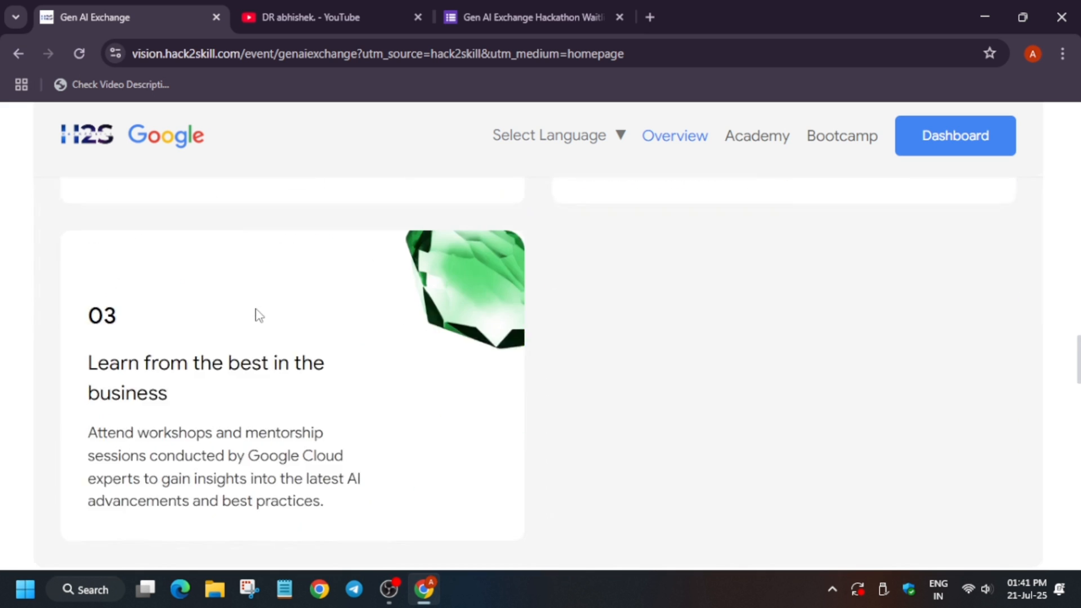
pyautogui.scroll(-3)
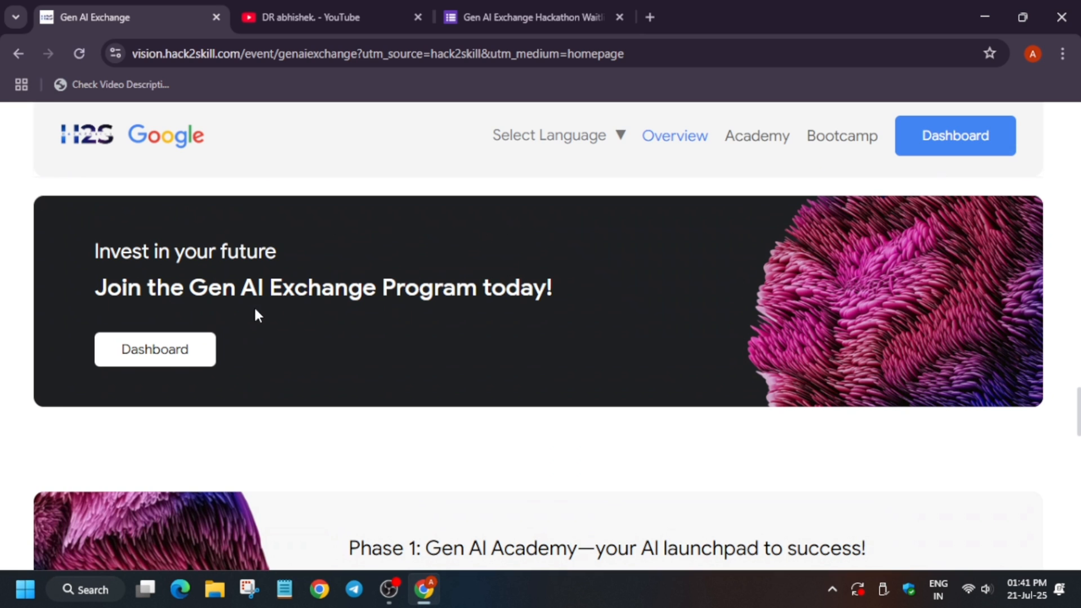
pyautogui.moveTo(324, 462)
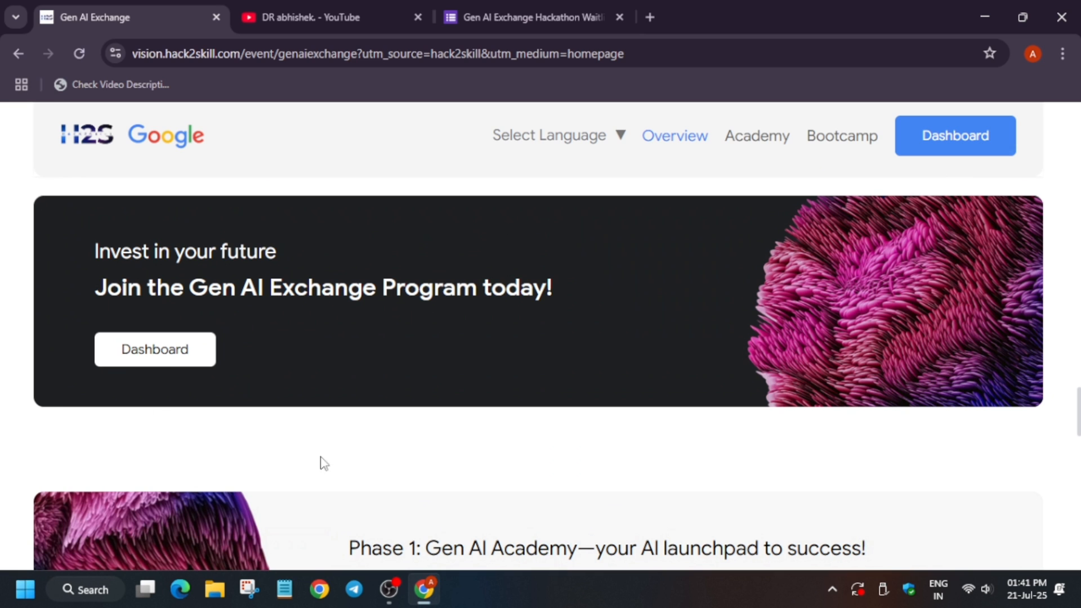
pyautogui.scroll(-3)
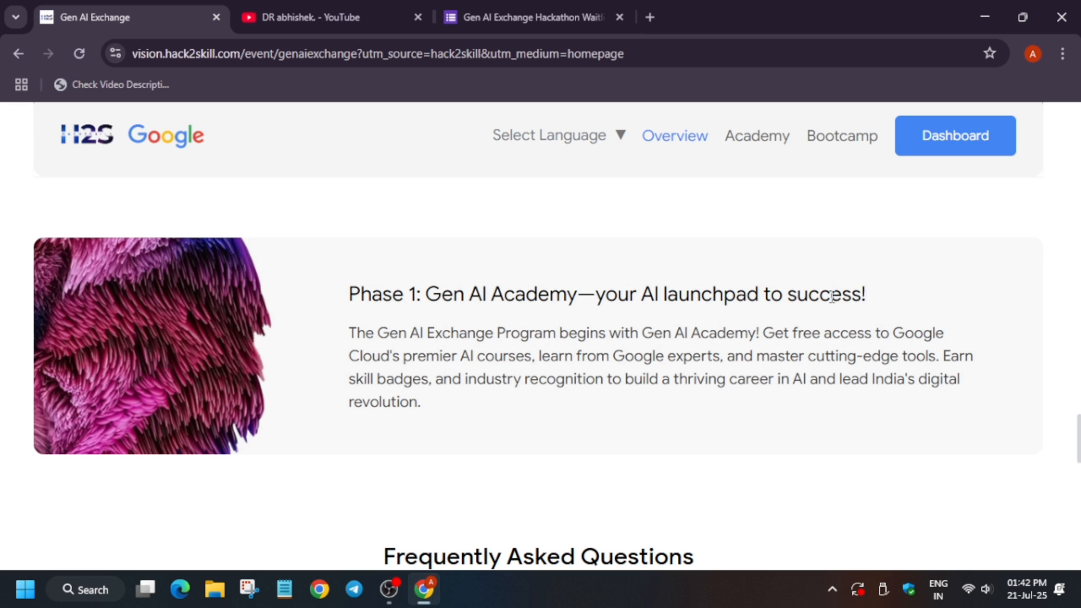
pyautogui.moveTo(842, 136)
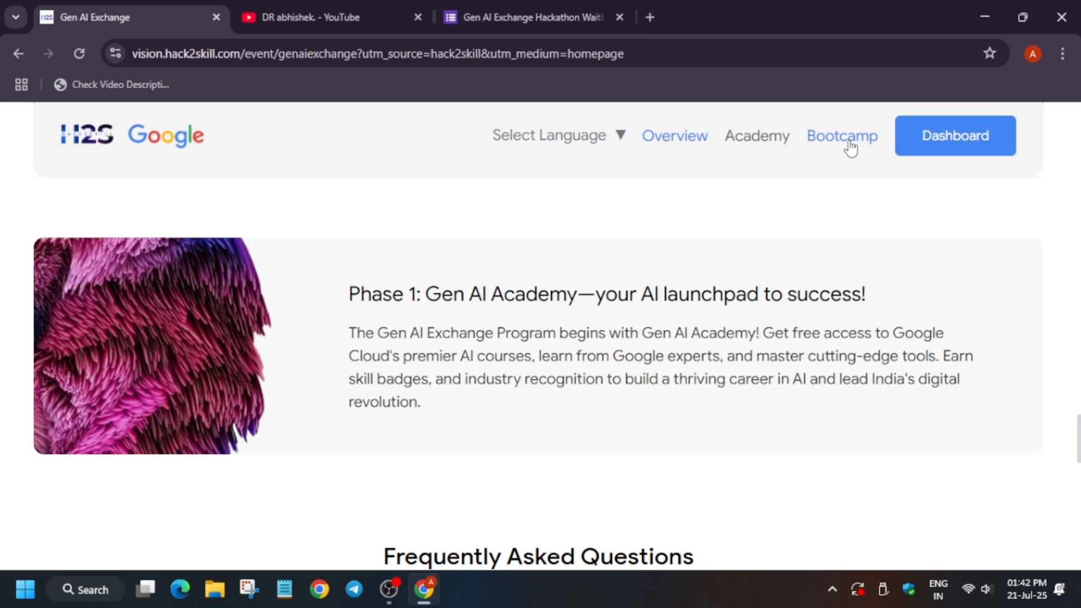
# Step: Show the Bootcamp tab's city cards, scrolling down to Gurugram on 12 April 2025
pyautogui.click(842, 136)
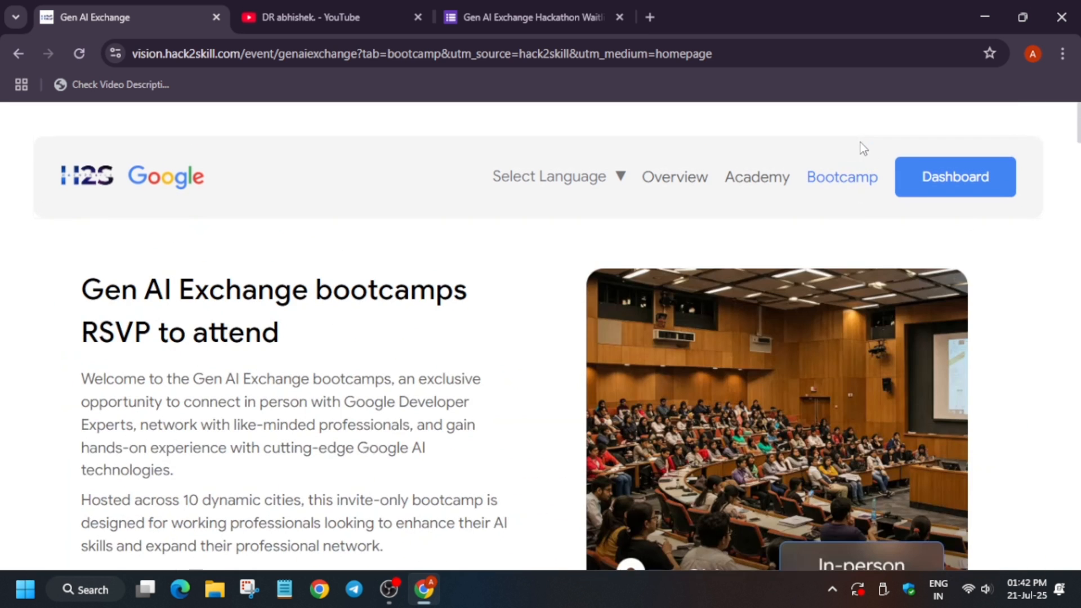
pyautogui.scroll(-3)
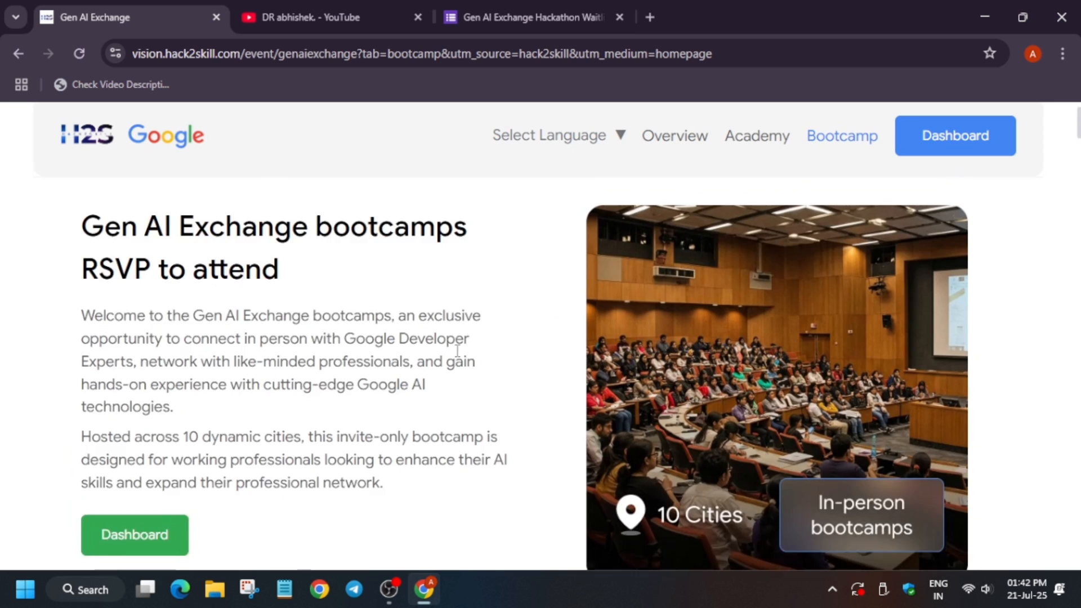
pyautogui.scroll(-3)
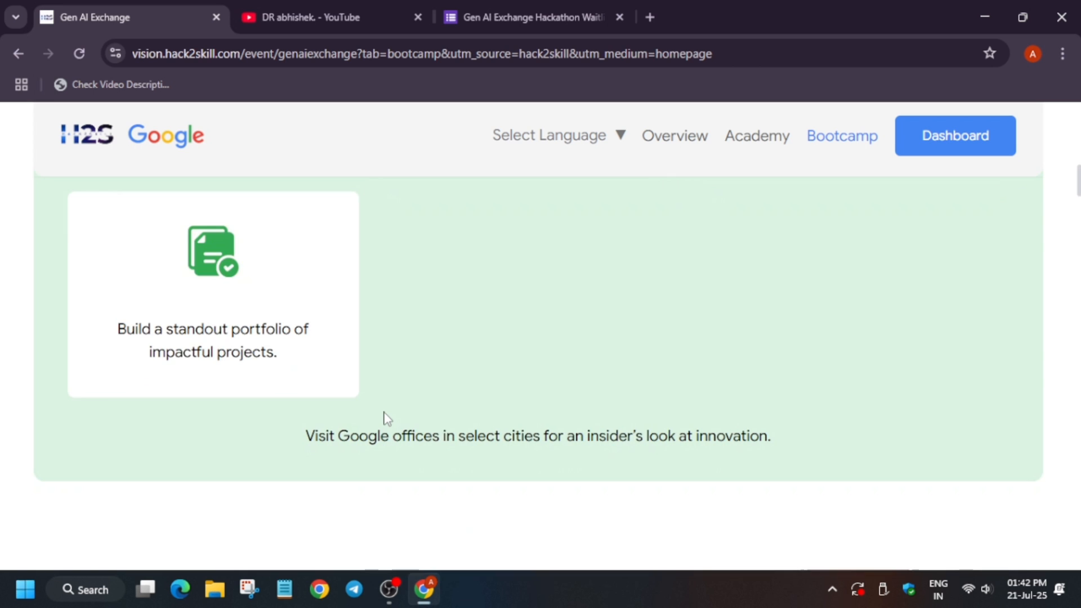
pyautogui.scroll(-3)
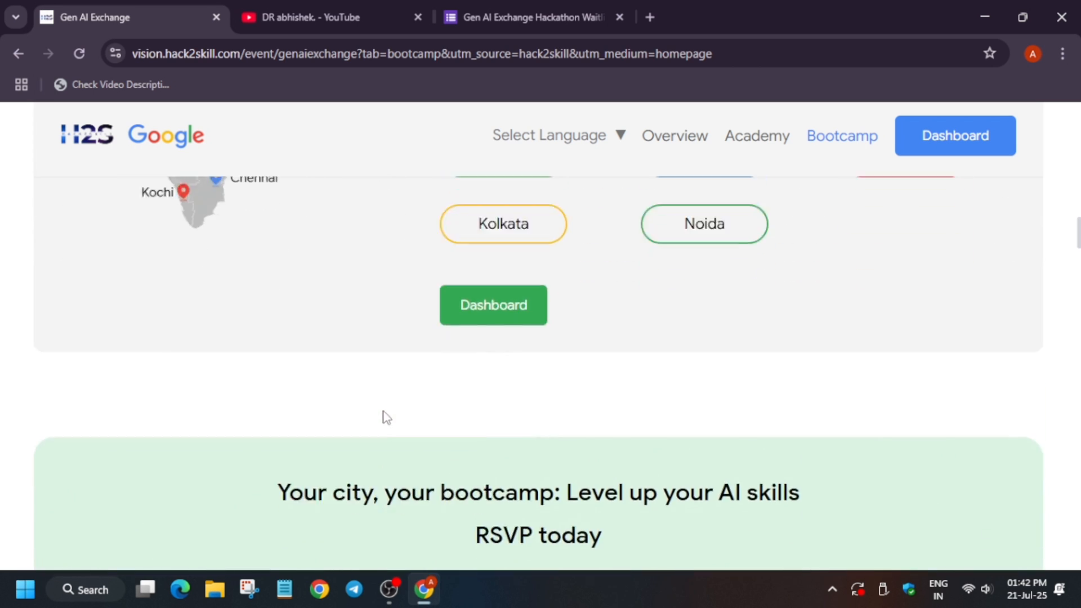
pyautogui.scroll(-3)
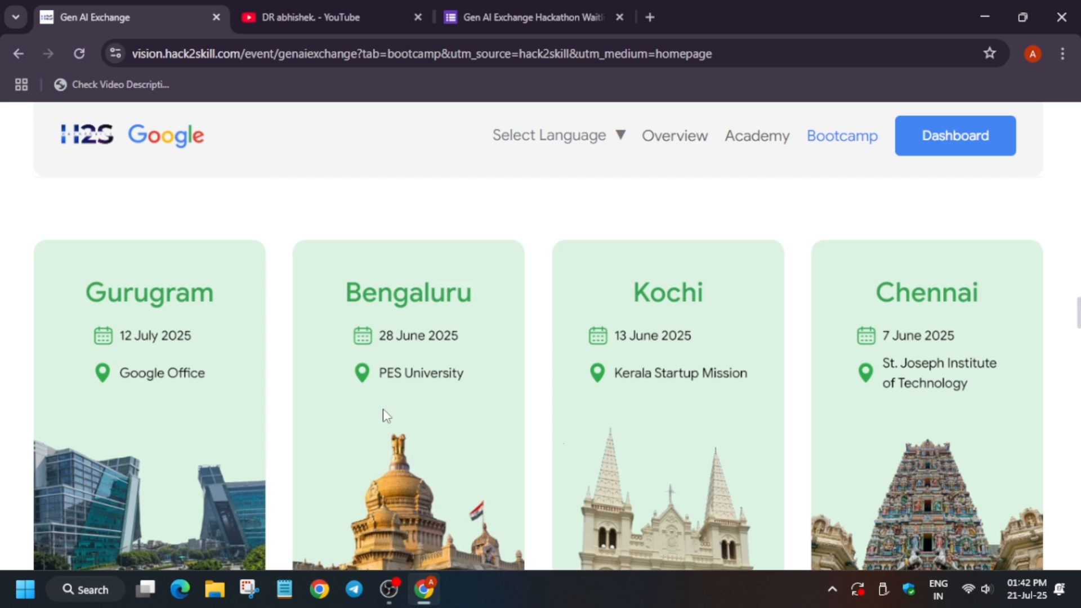
pyautogui.scroll(-3)
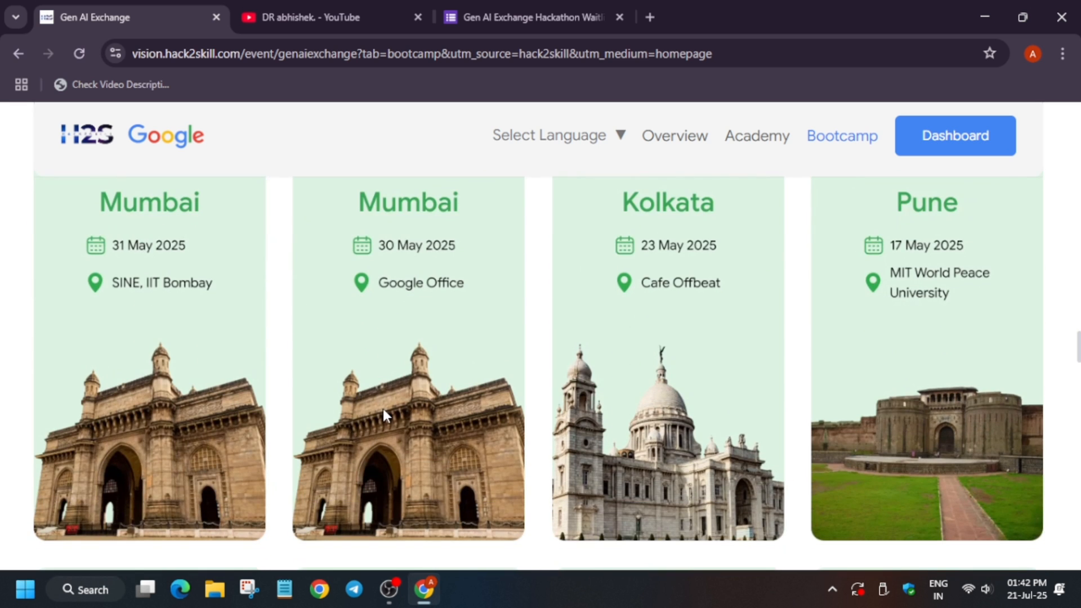
pyautogui.scroll(-3)
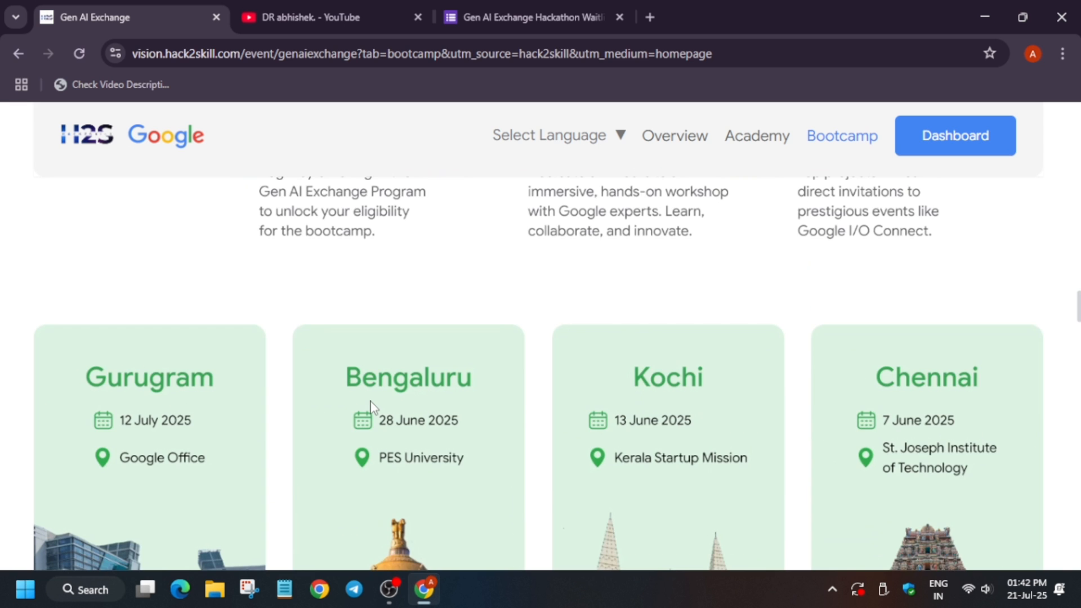
pyautogui.scroll(-3)
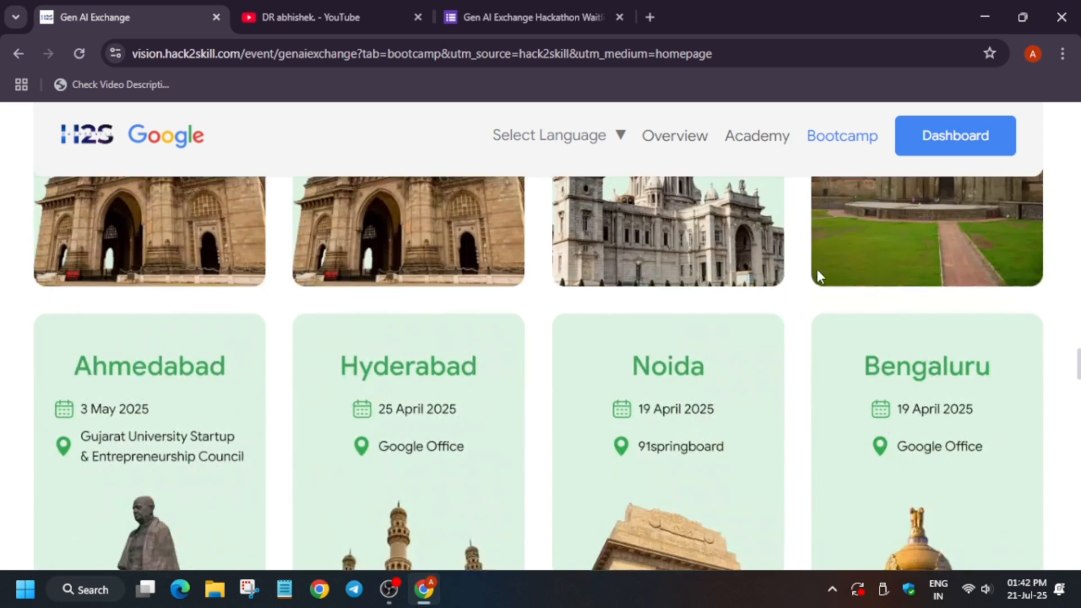
pyautogui.scroll(-3)
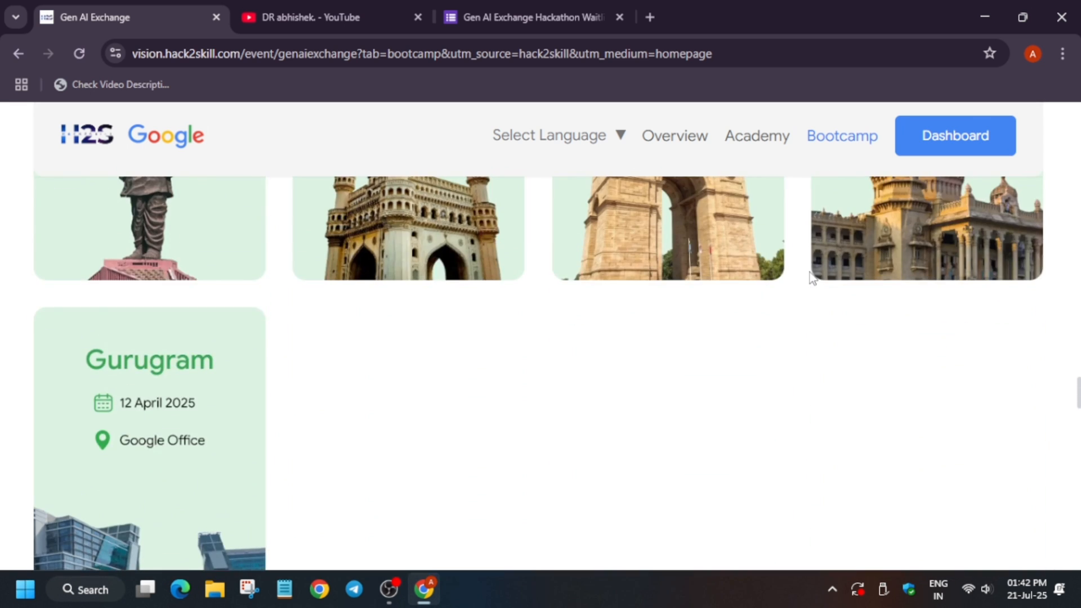
pyautogui.scroll(-3)
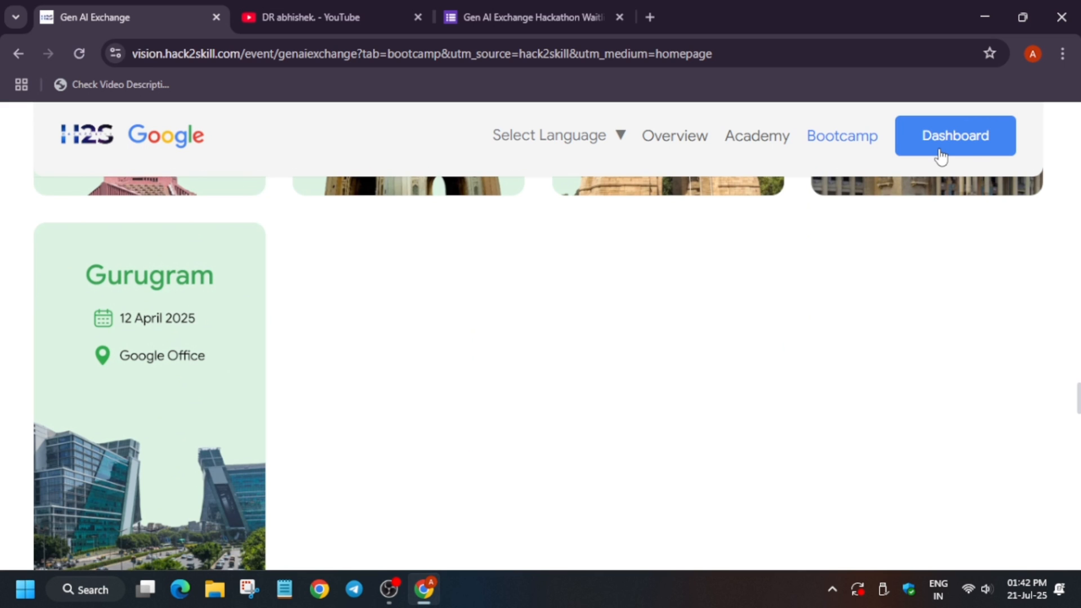
# Step: Open the program dashboard and review its Resources guides and masterclass videos
pyautogui.click(955, 135)
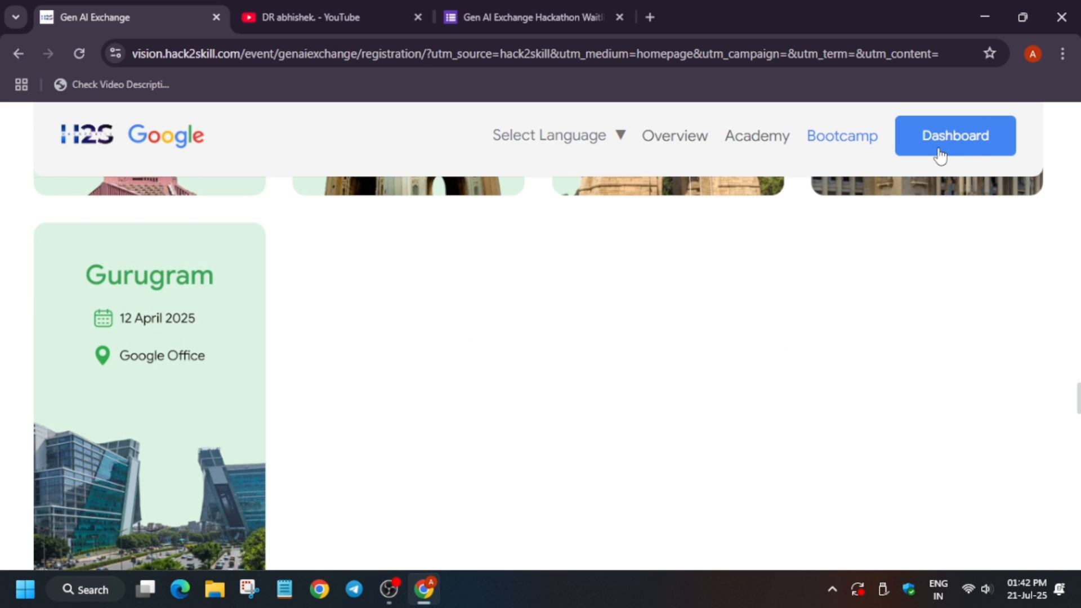
pyautogui.click(955, 136)
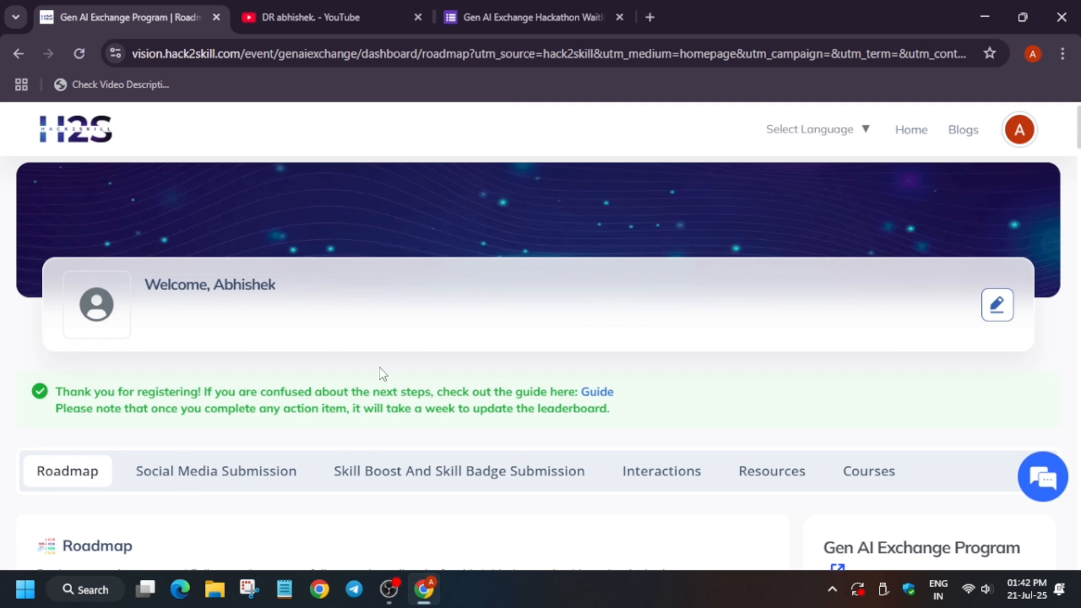
pyautogui.click(771, 471)
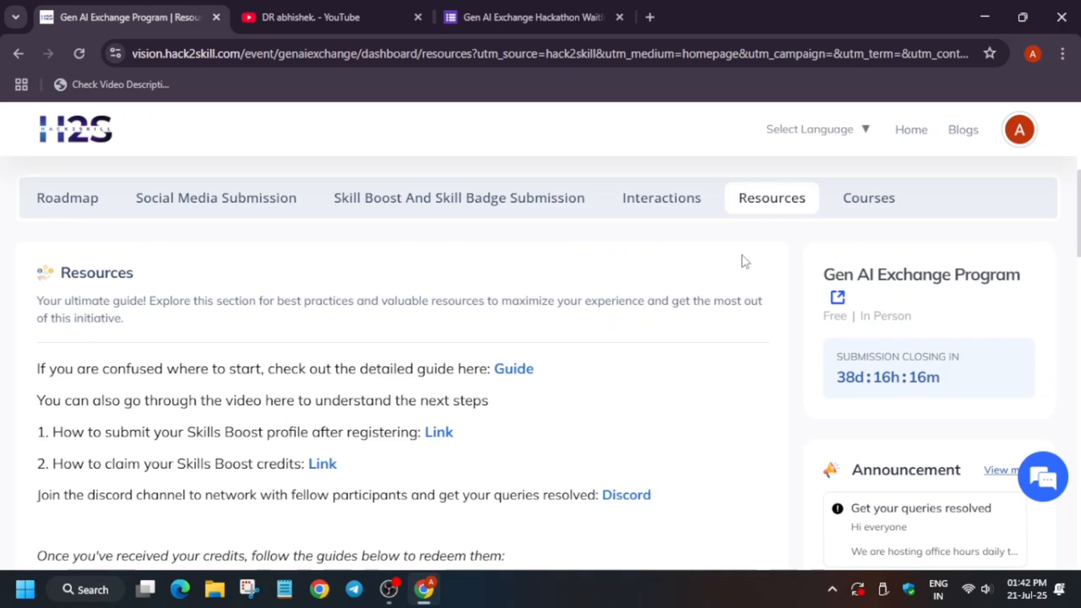
pyautogui.scroll(-3)
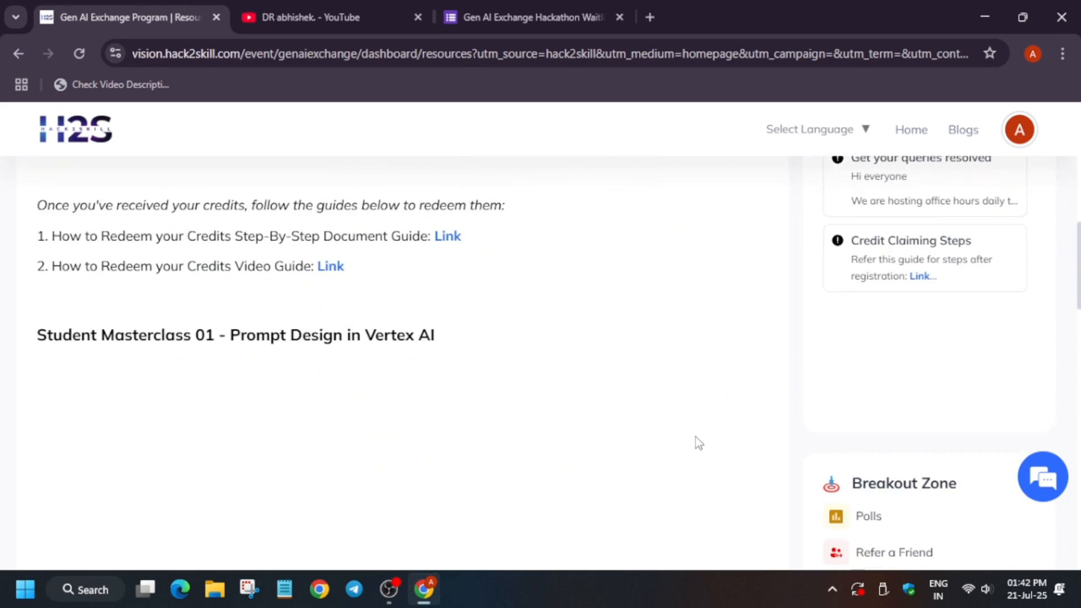
pyautogui.scroll(-3)
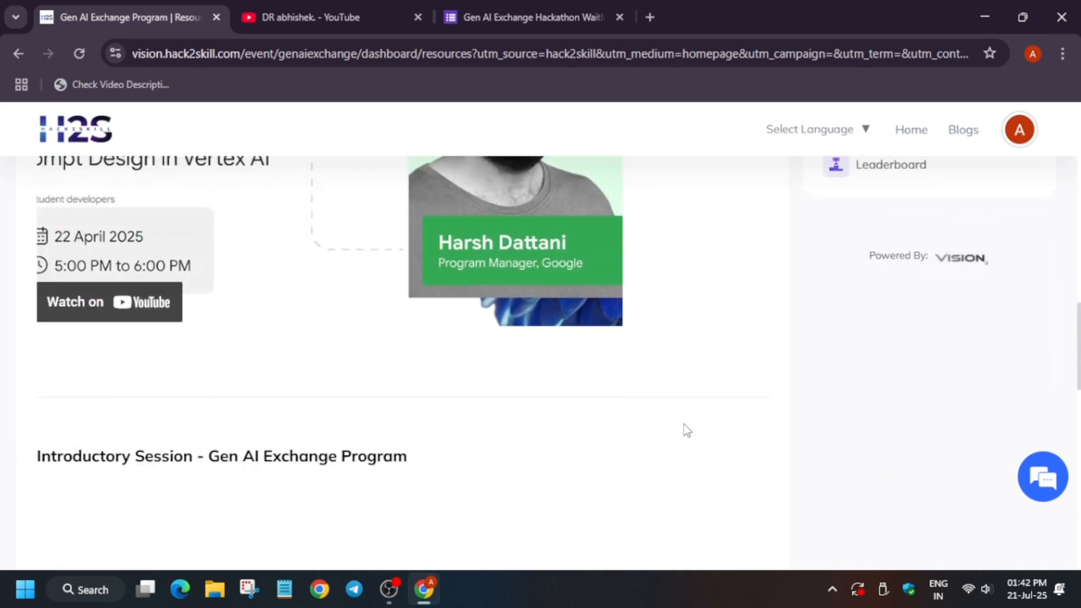
pyautogui.scroll(-3)
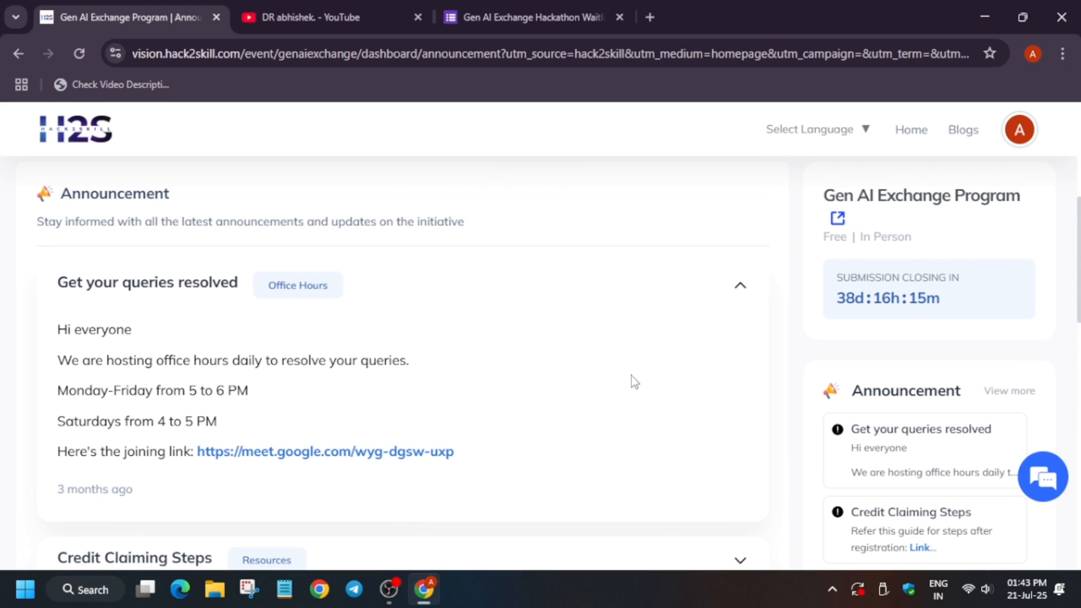
pyautogui.moveTo(636, 395)
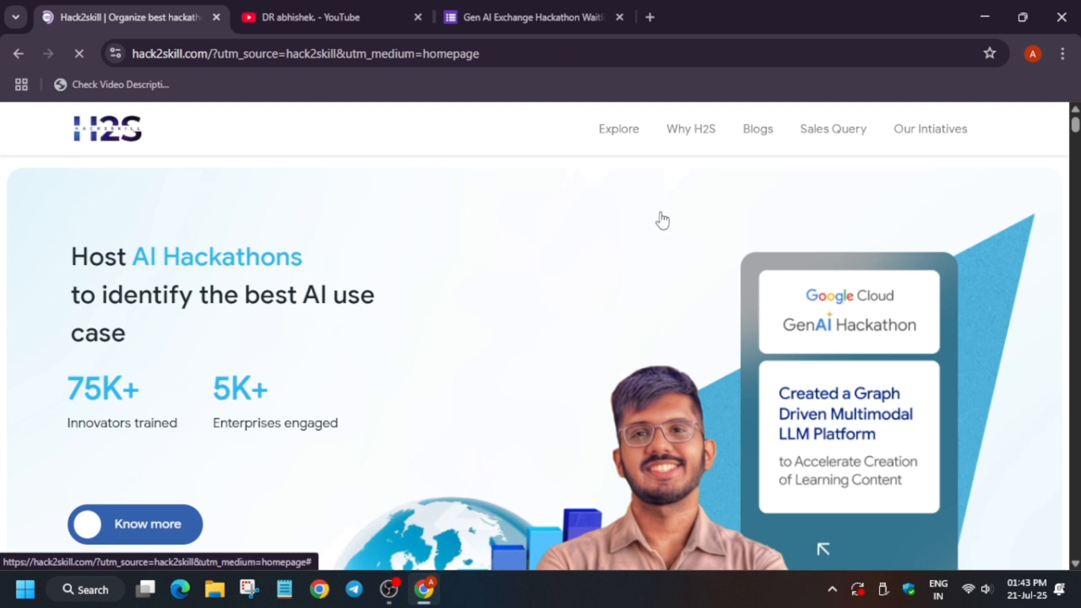
# Step: Scroll the Hack2skill homepage to offerings like Startup Pitches and Student Challenges
pyautogui.scroll(-3)
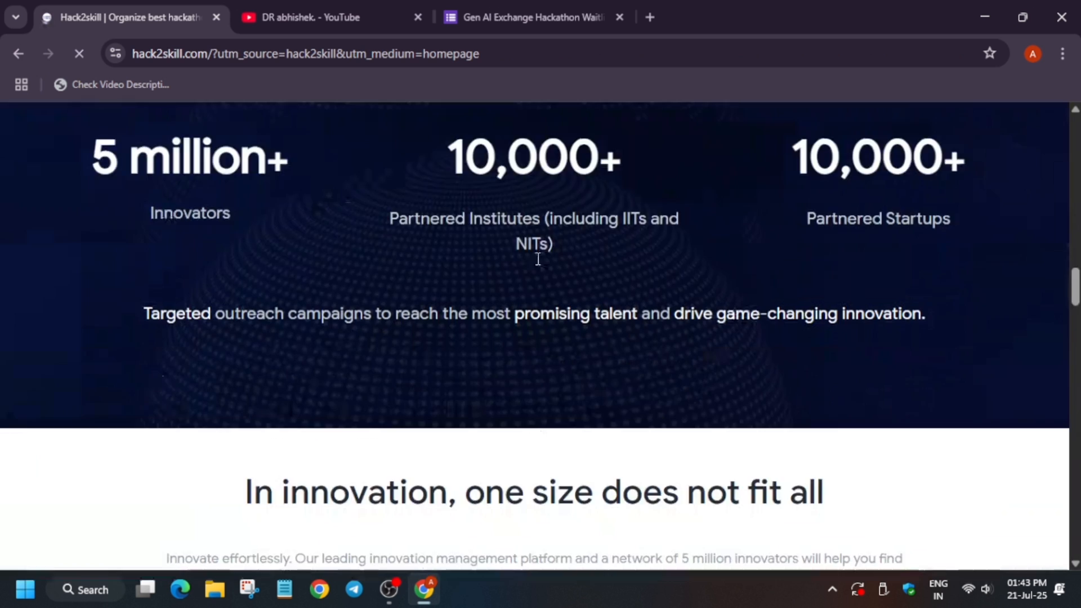
pyautogui.scroll(-3)
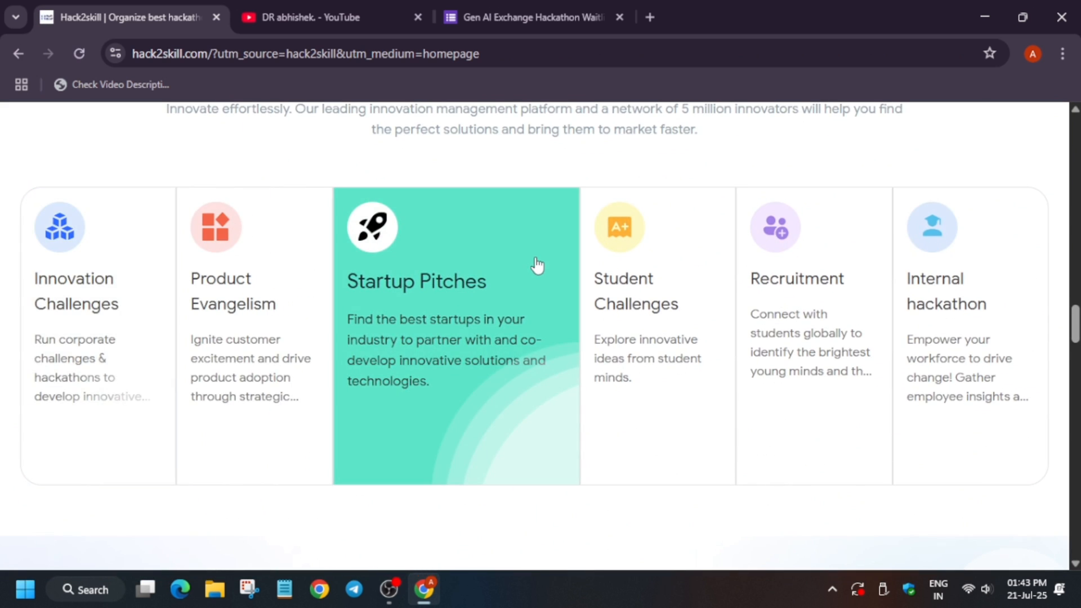
pyautogui.moveTo(540, 258)
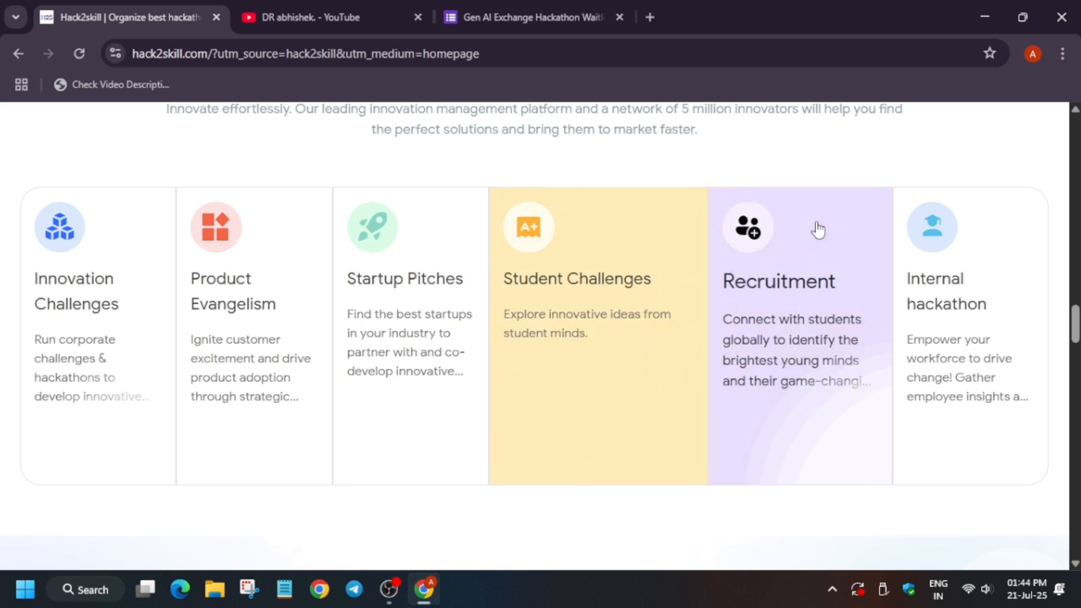
pyautogui.scroll(-3)
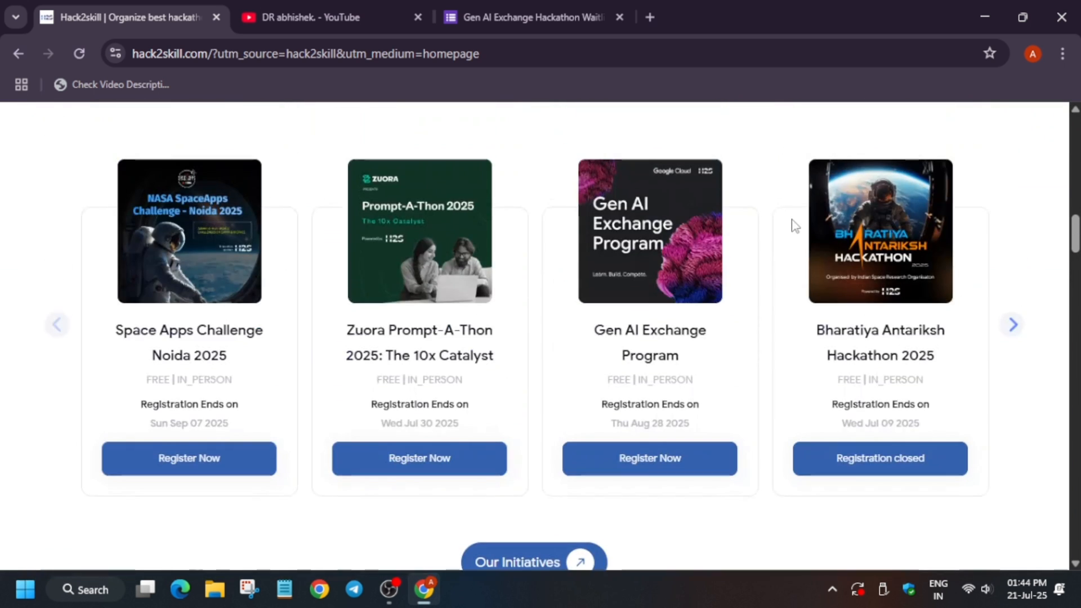
pyautogui.scroll(-3)
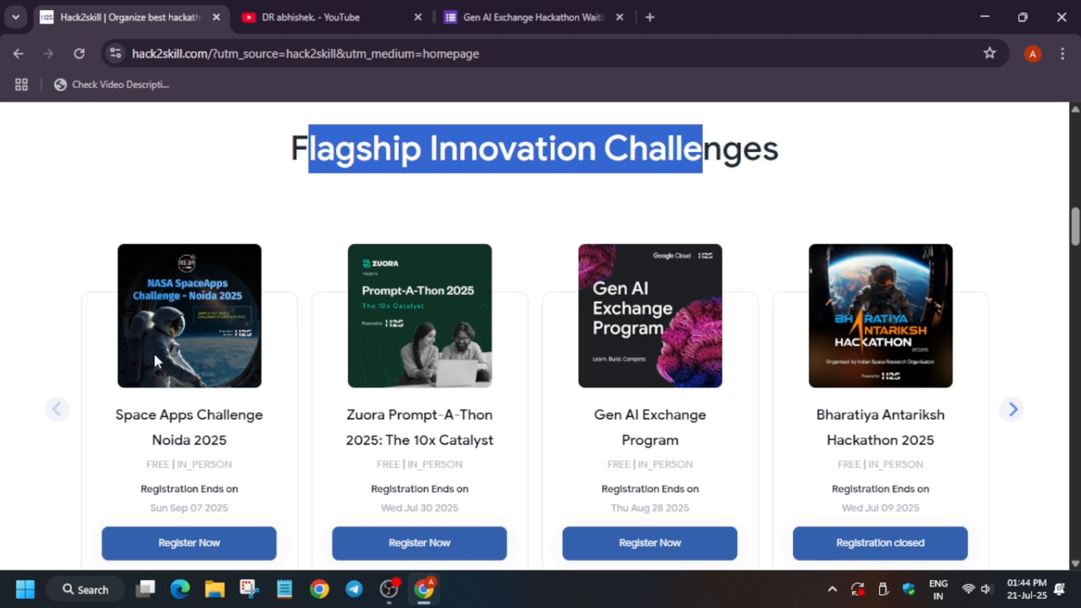
pyautogui.moveTo(61, 417)
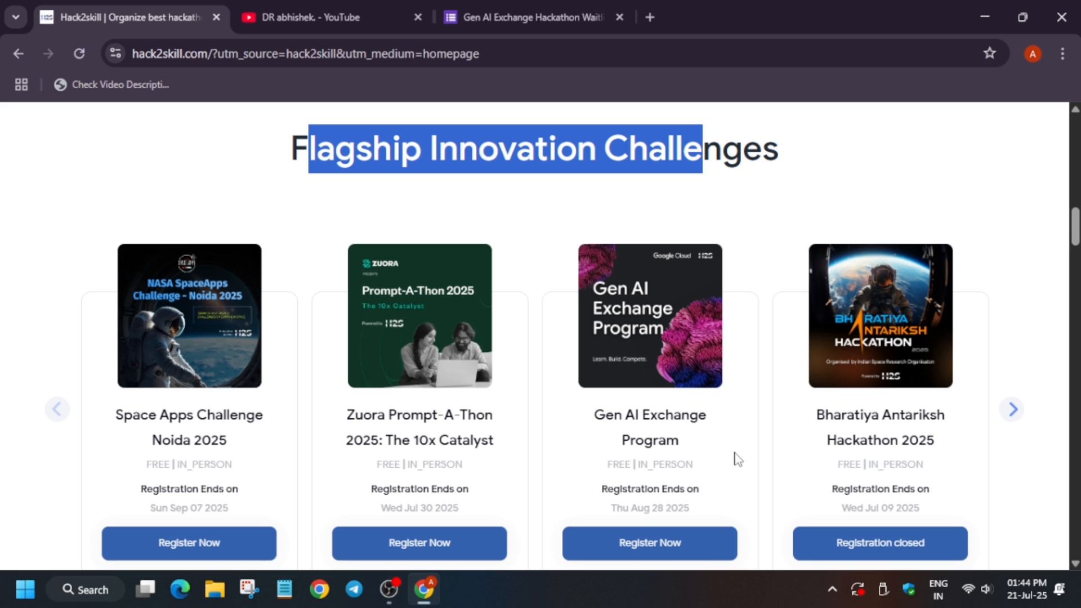
pyautogui.moveTo(612, 507)
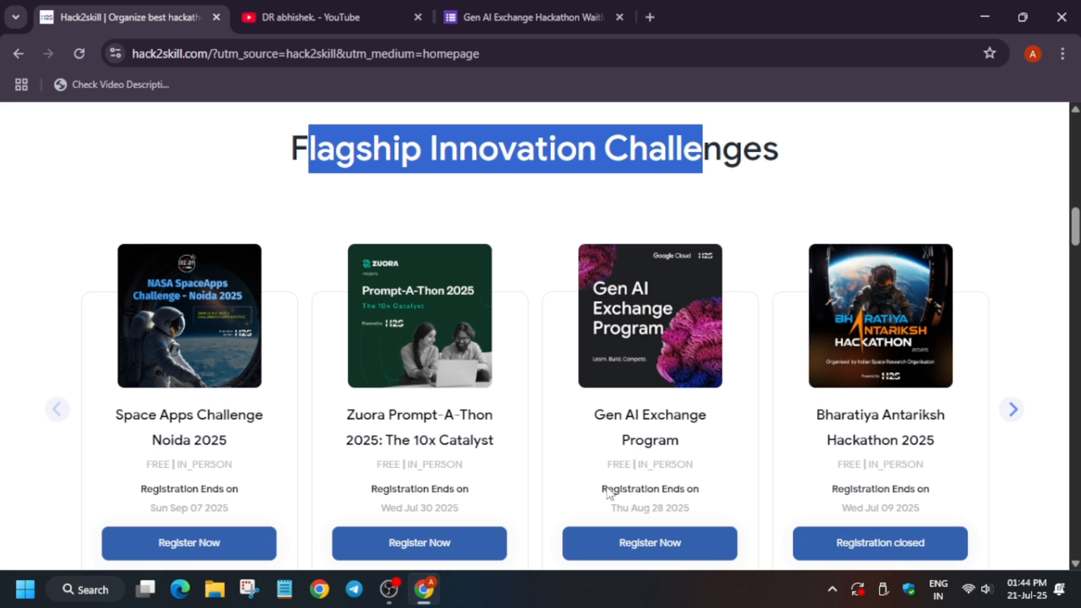
pyautogui.moveTo(661, 344)
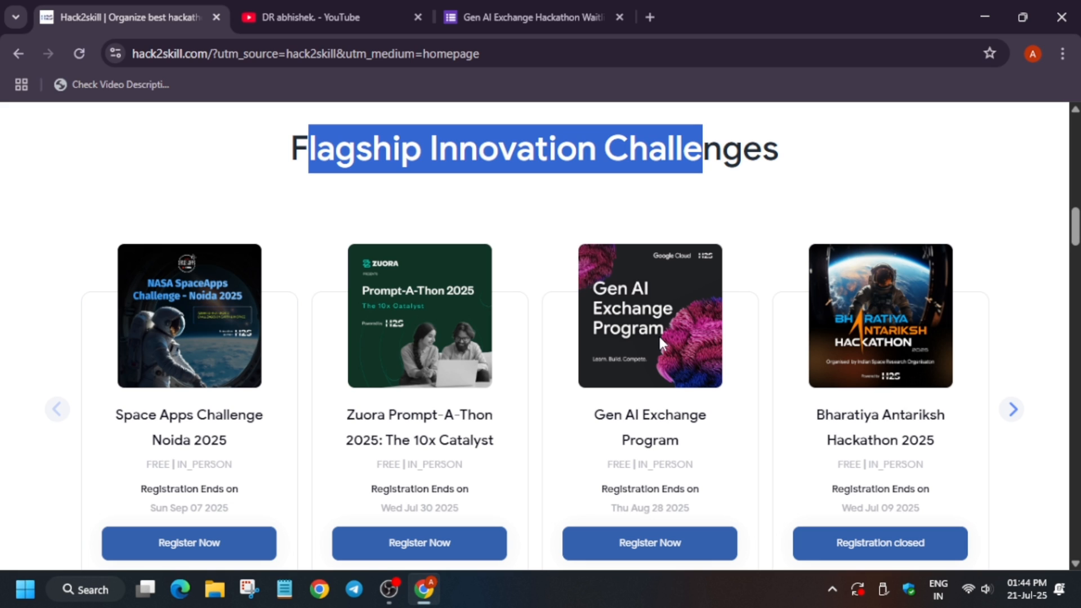
pyautogui.moveTo(163, 422)
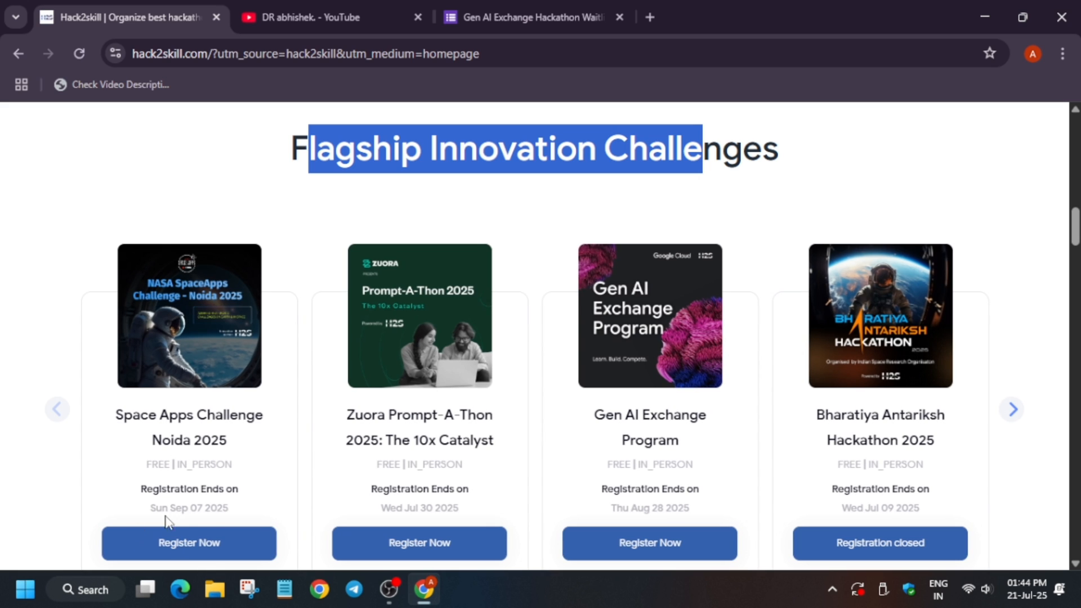
pyautogui.moveTo(331, 494)
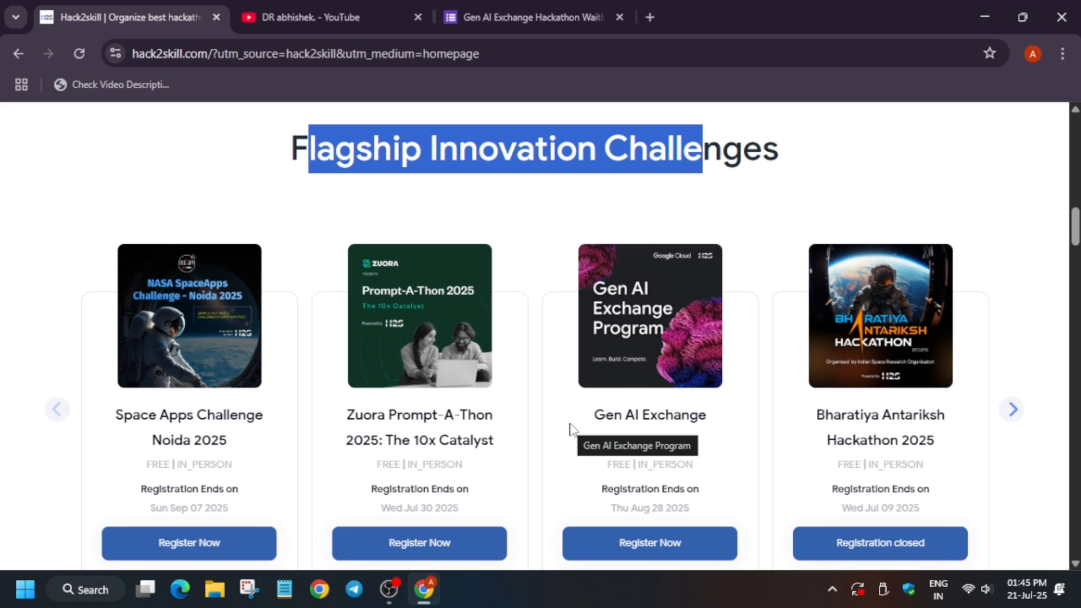
pyautogui.scroll(-3)
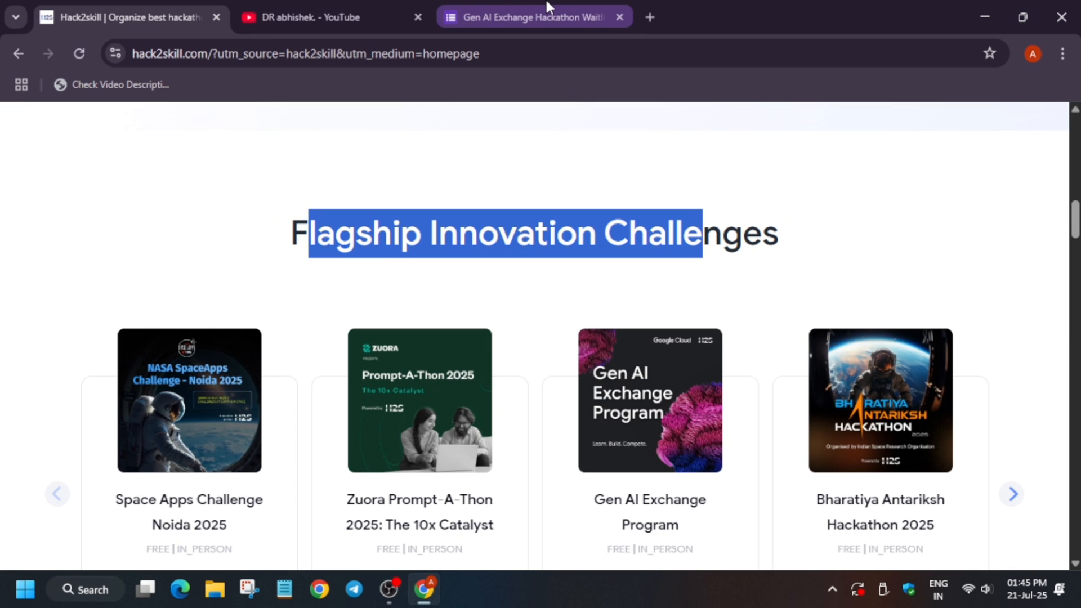
pyautogui.click(535, 16)
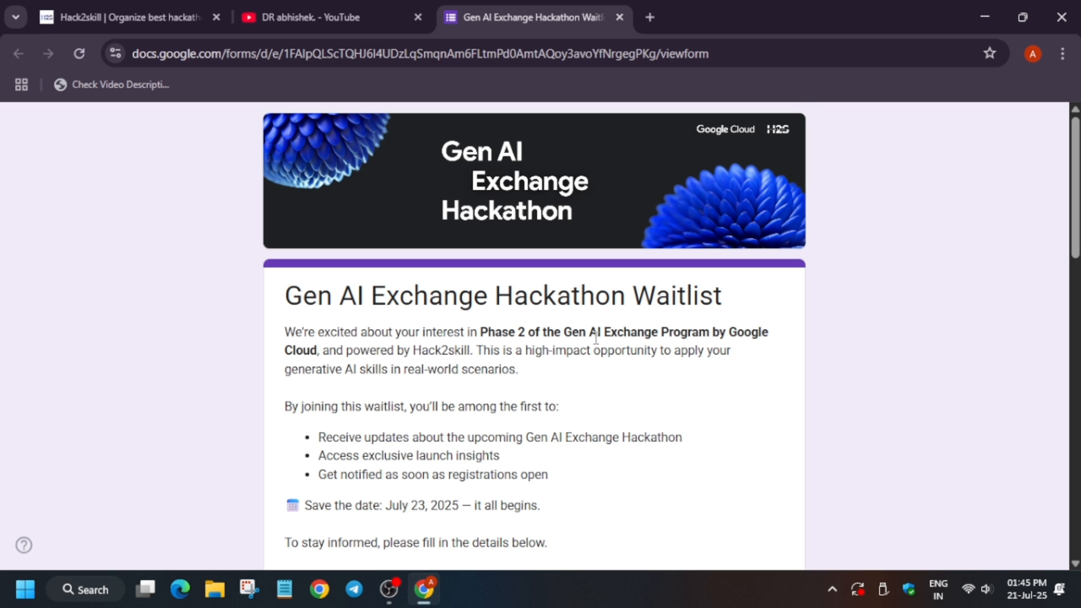
# Step: Scroll the waitlist form through its name, email, role and consent questions
pyautogui.scroll(-3)
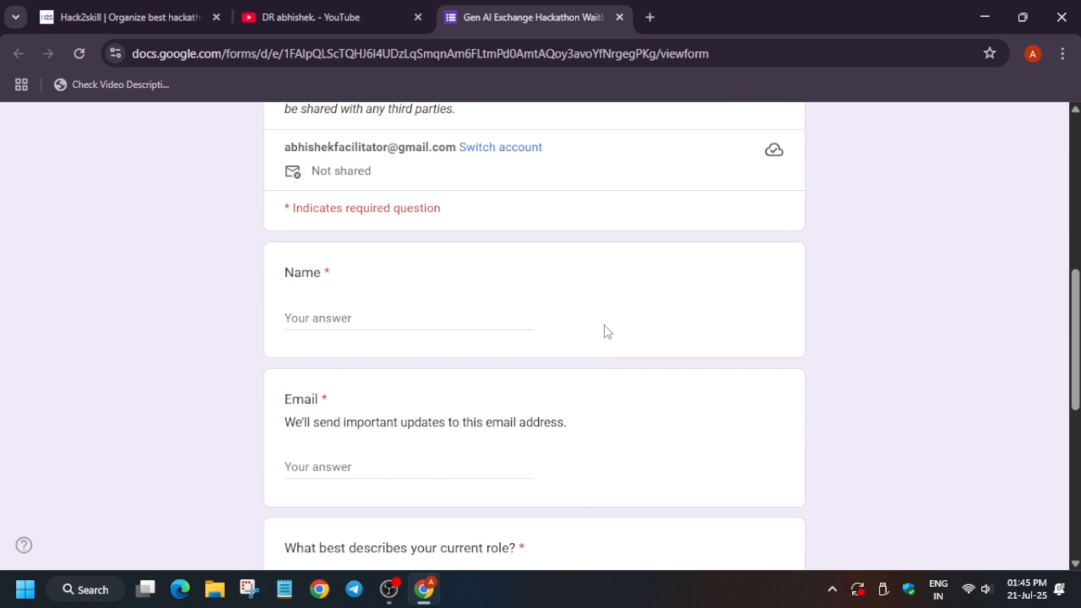
pyautogui.scroll(-3)
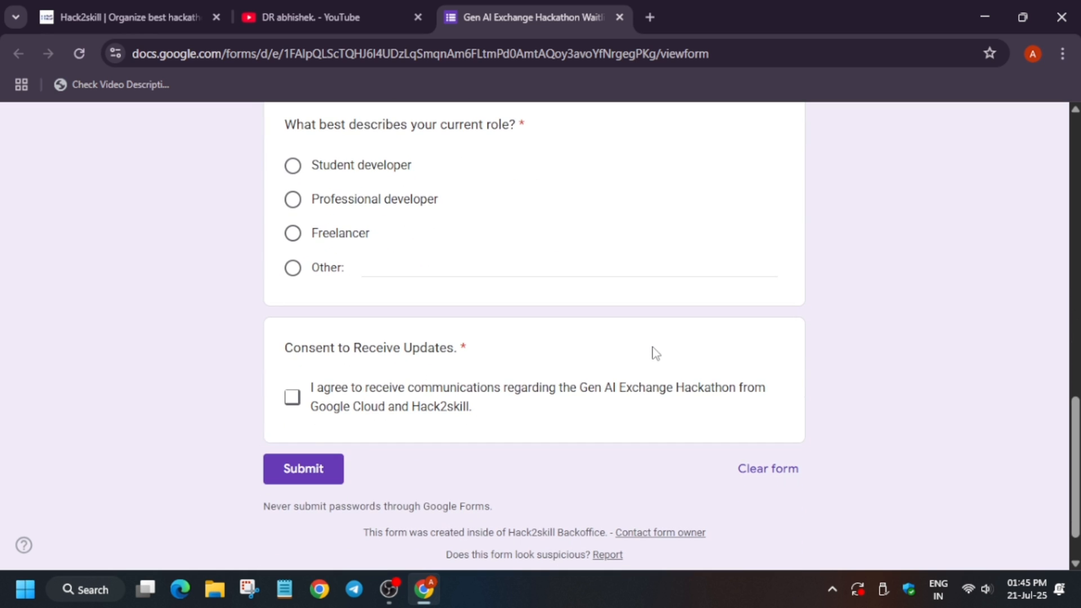
pyautogui.moveTo(656, 324)
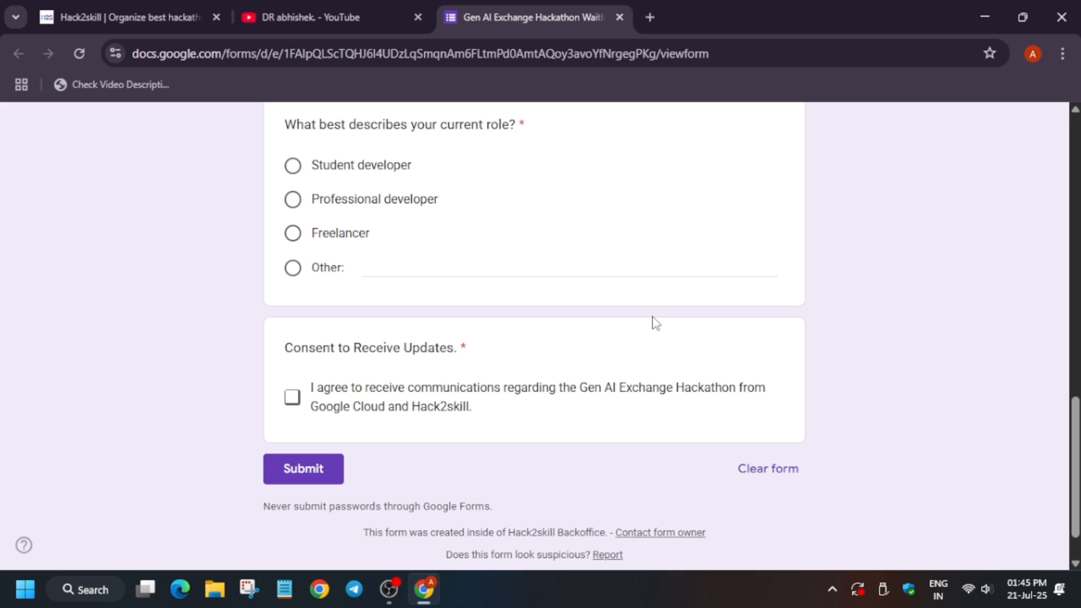
pyautogui.moveTo(766, 393)
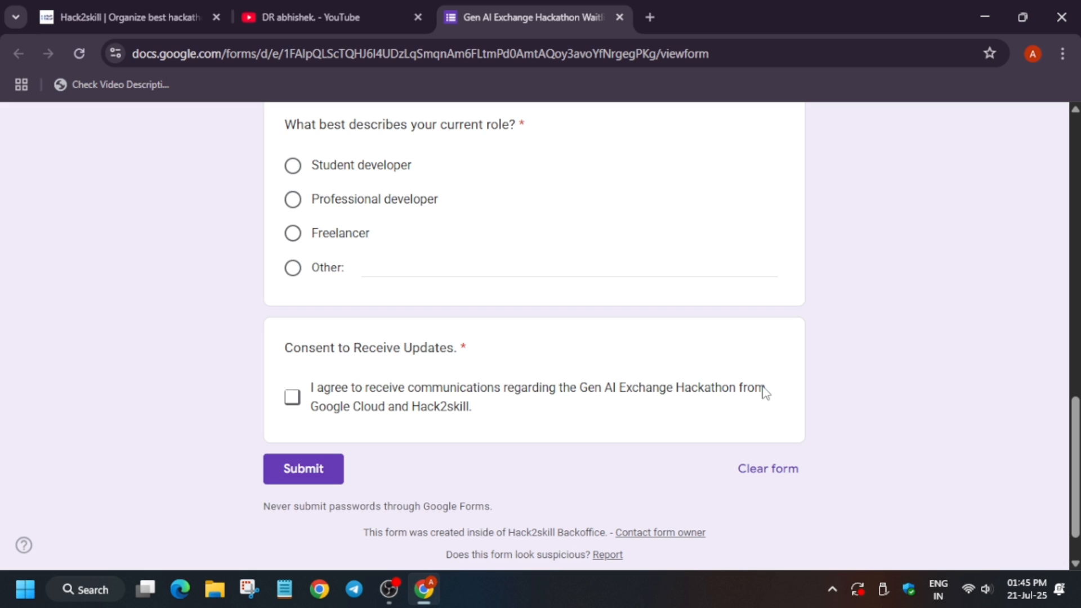
# Step: Return to the YouTube video list and play the Google Gen AI Exchange video
pyautogui.click(324, 18)
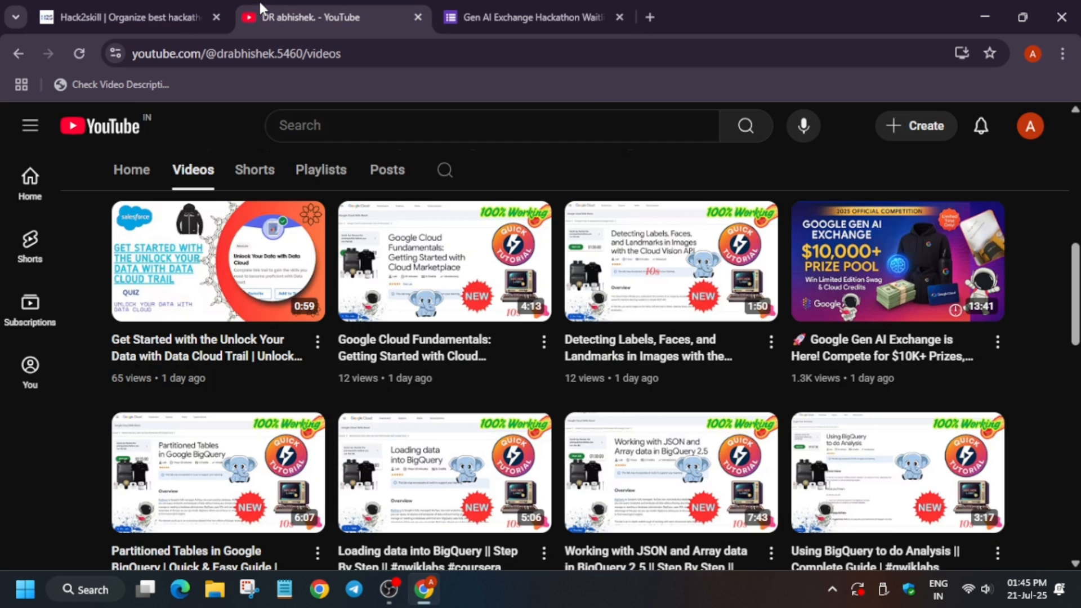
pyautogui.moveTo(910, 371)
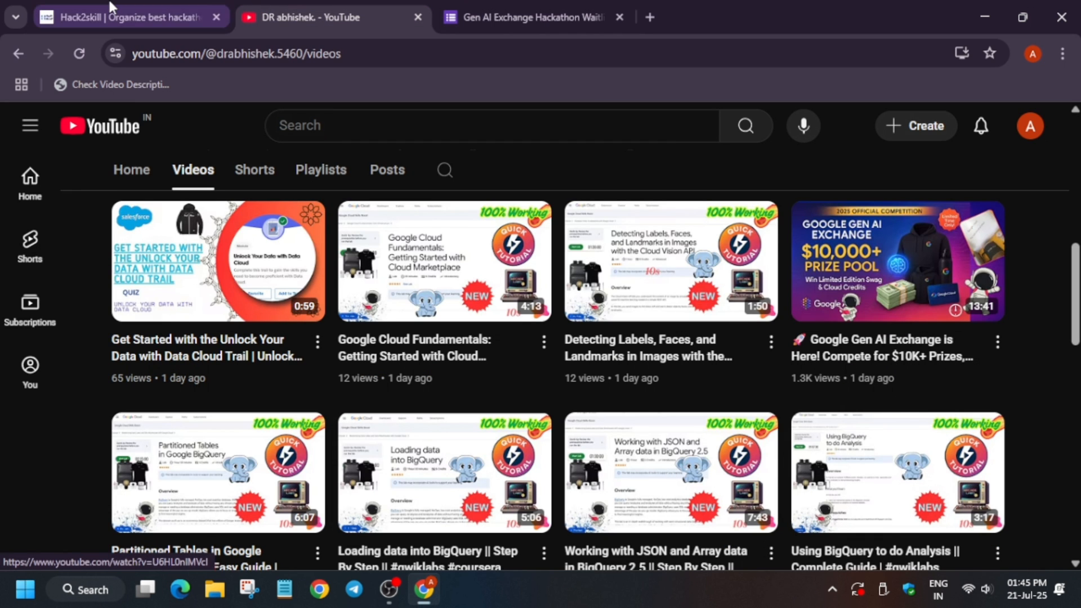
pyautogui.click(124, 17)
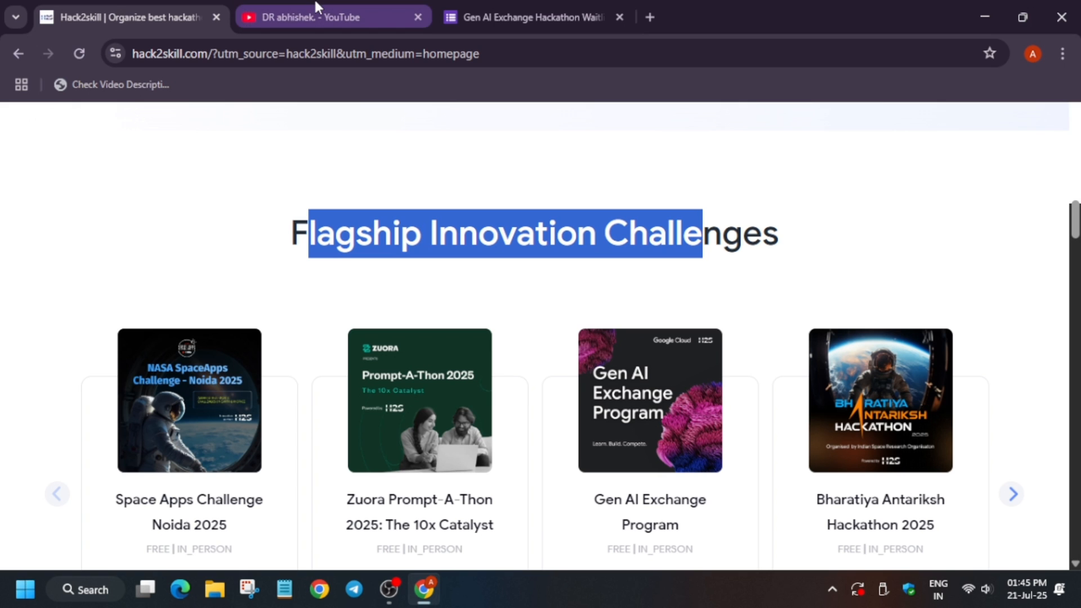
pyautogui.click(332, 16)
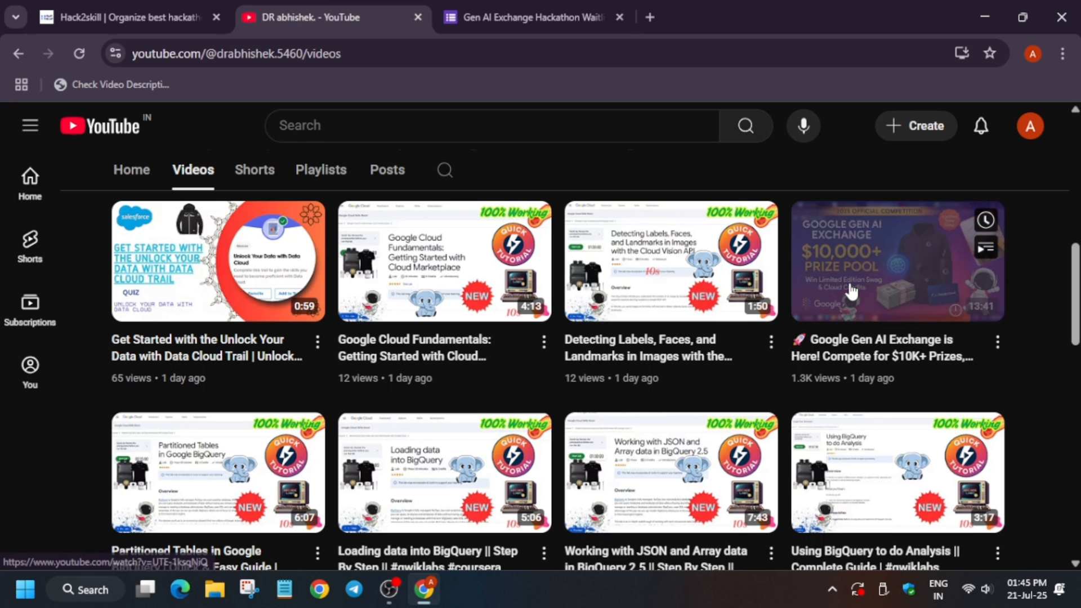
pyautogui.click(896, 261)
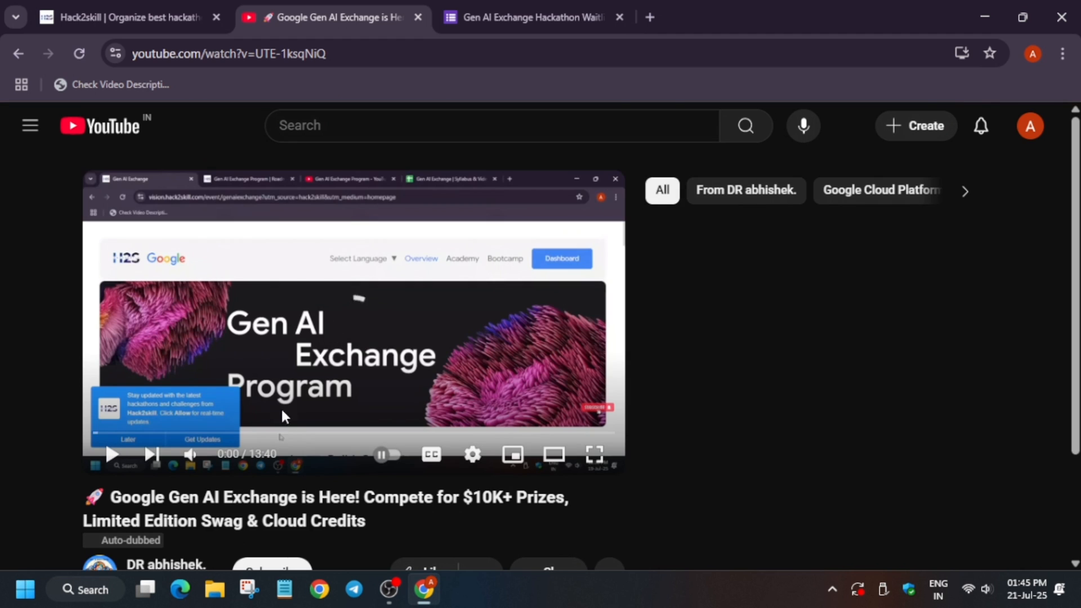
# Step: Expand the video description and follow its Event URL link
pyautogui.scroll(-3)
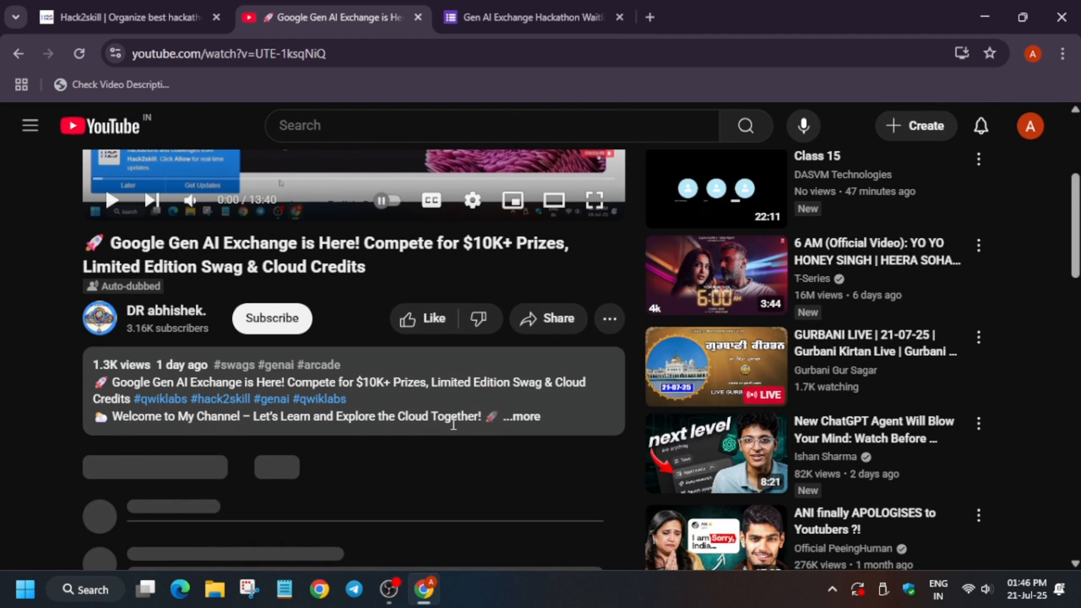
pyautogui.click(522, 417)
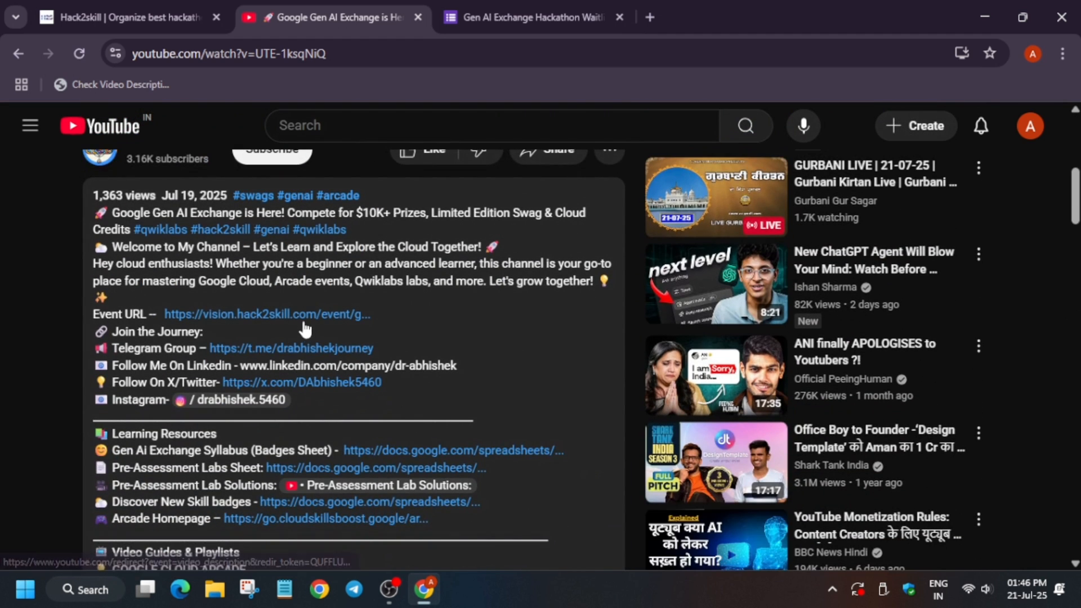
pyautogui.click(269, 313)
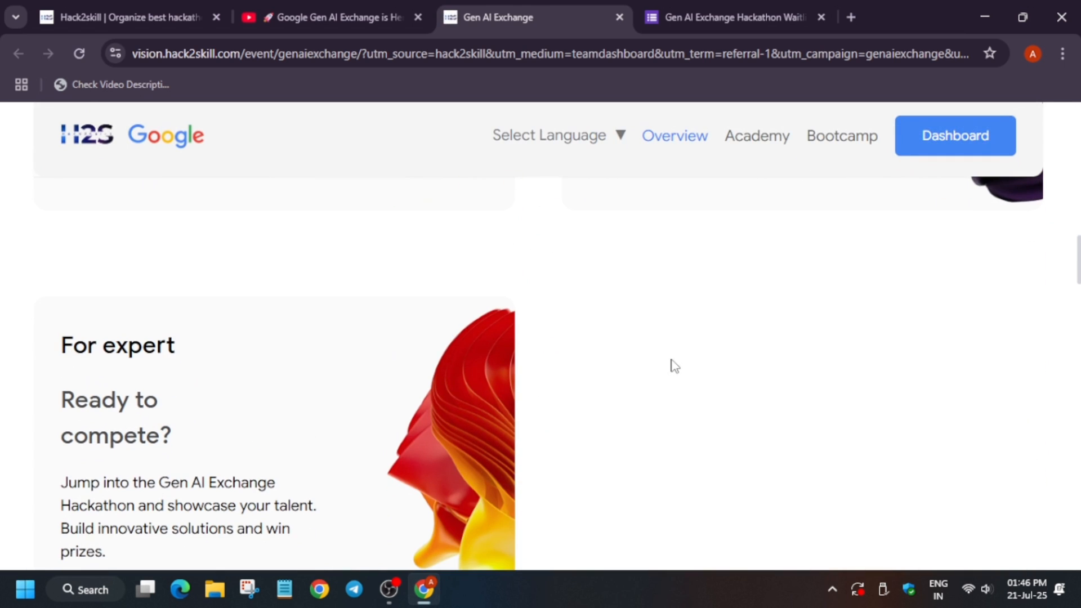
# Step: Scroll the Gen AI Exchange event page, then go back to the YouTube video
pyautogui.scroll(-3)
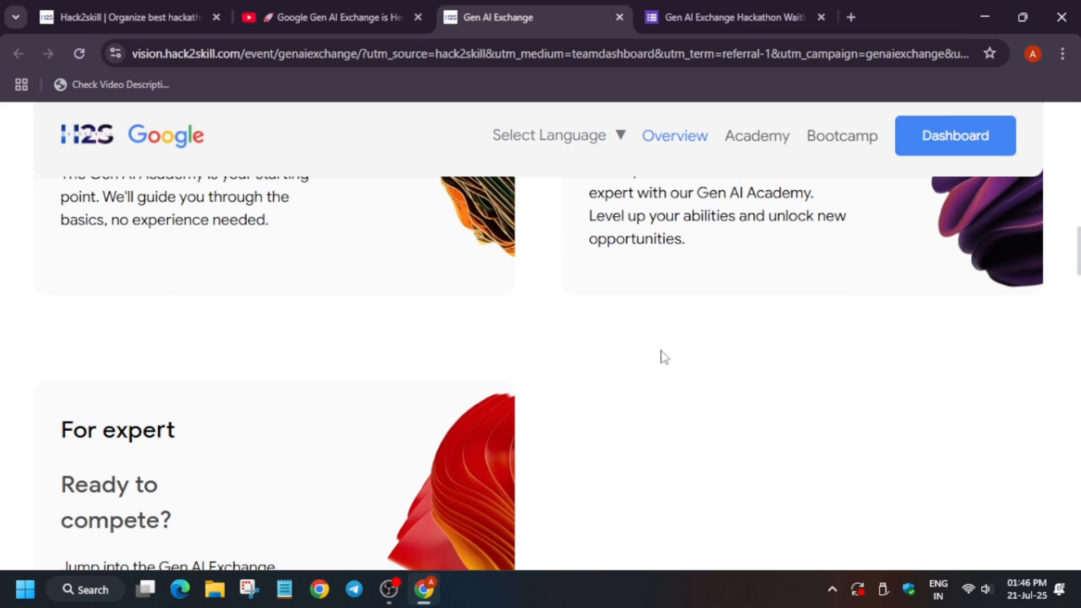
pyautogui.moveTo(673, 387)
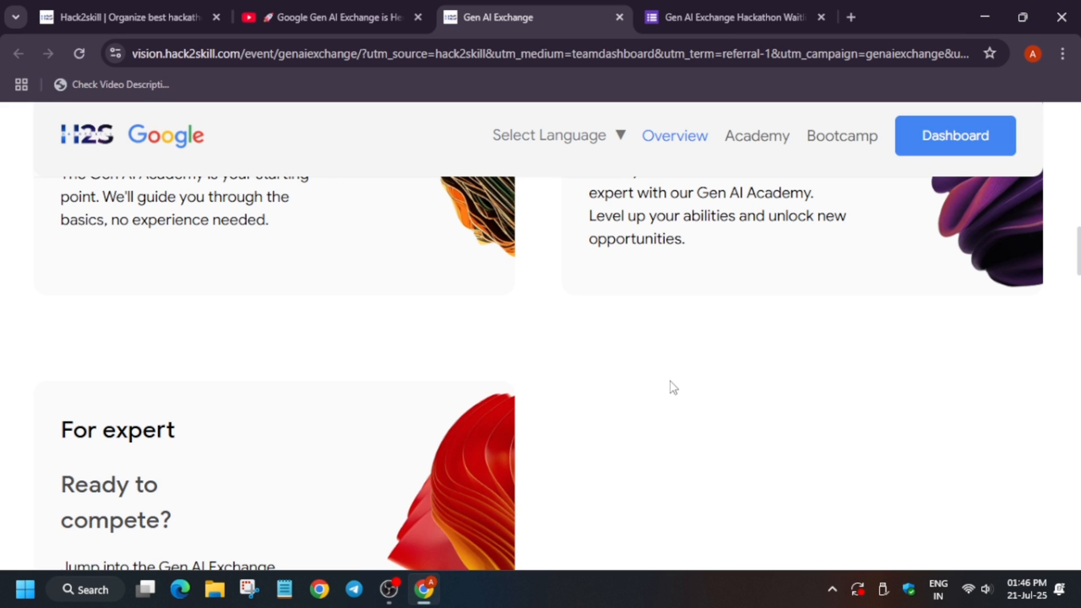
pyautogui.click(331, 17)
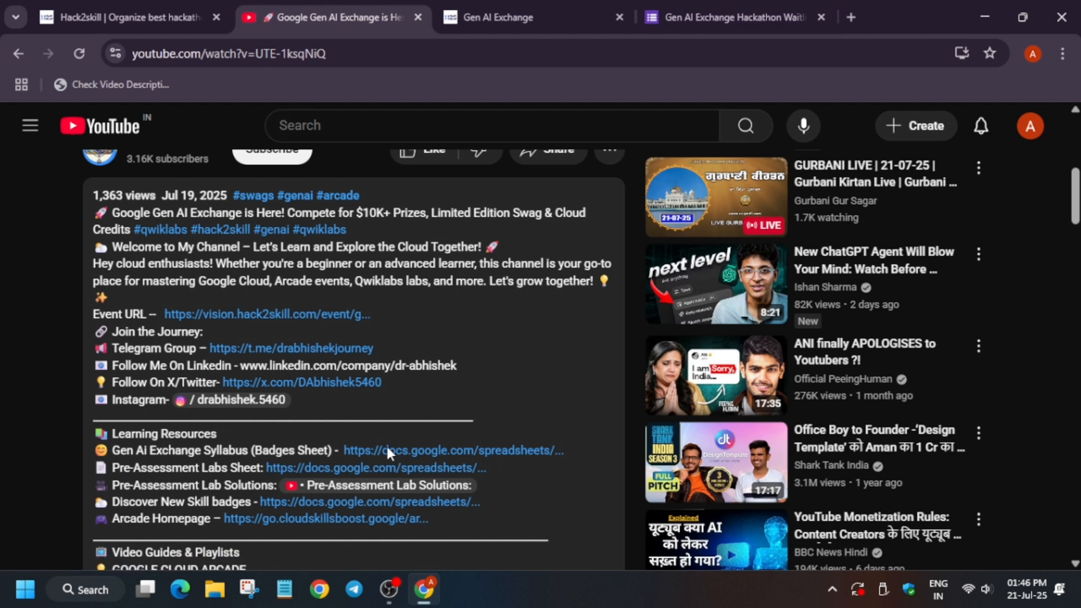
# Step: Open the 'Gen Ai Exchange Syllabus (Badges Sheet)' link under Learning Resources
pyautogui.click(451, 450)
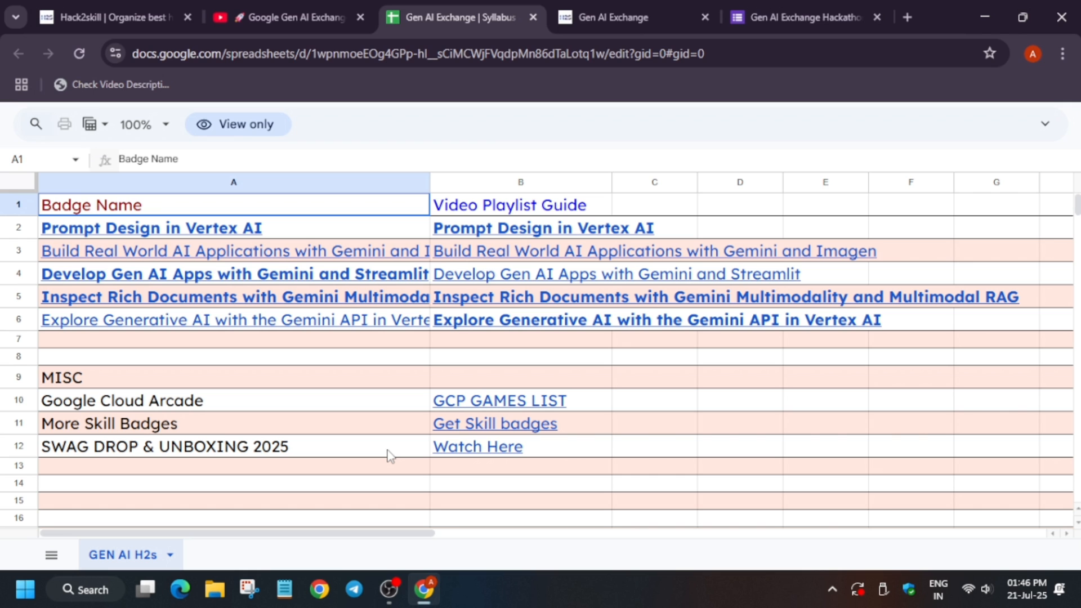
# Step: Open the skill badges spreadsheet linked in cell B11, browse its badge list, then return to YouTube
pyautogui.click(495, 423)
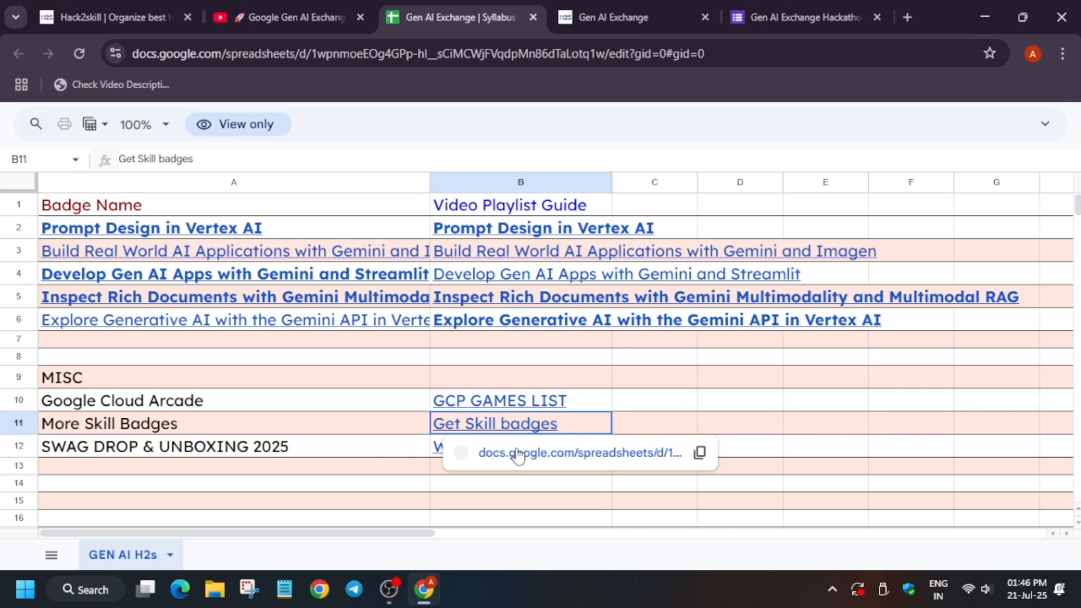
pyautogui.click(494, 423)
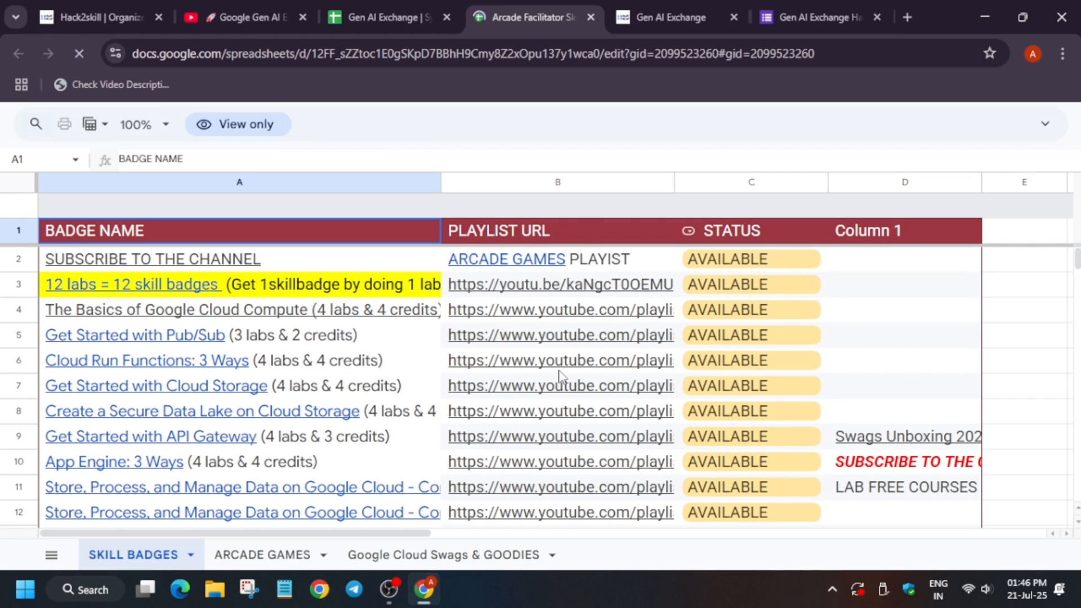
pyautogui.scroll(-3)
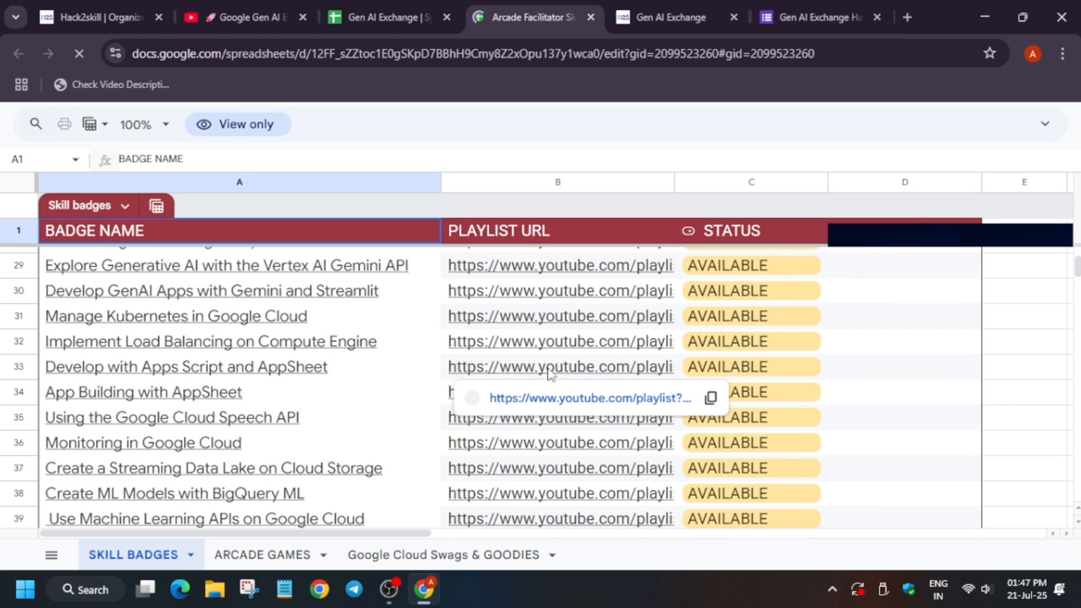
pyautogui.scroll(-3)
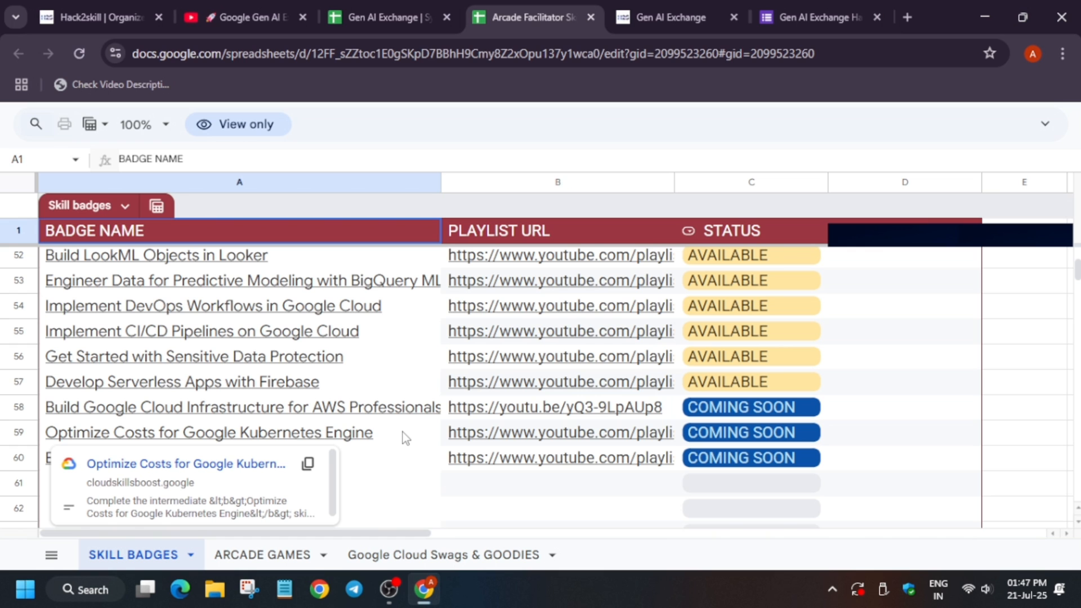
pyautogui.click(242, 17)
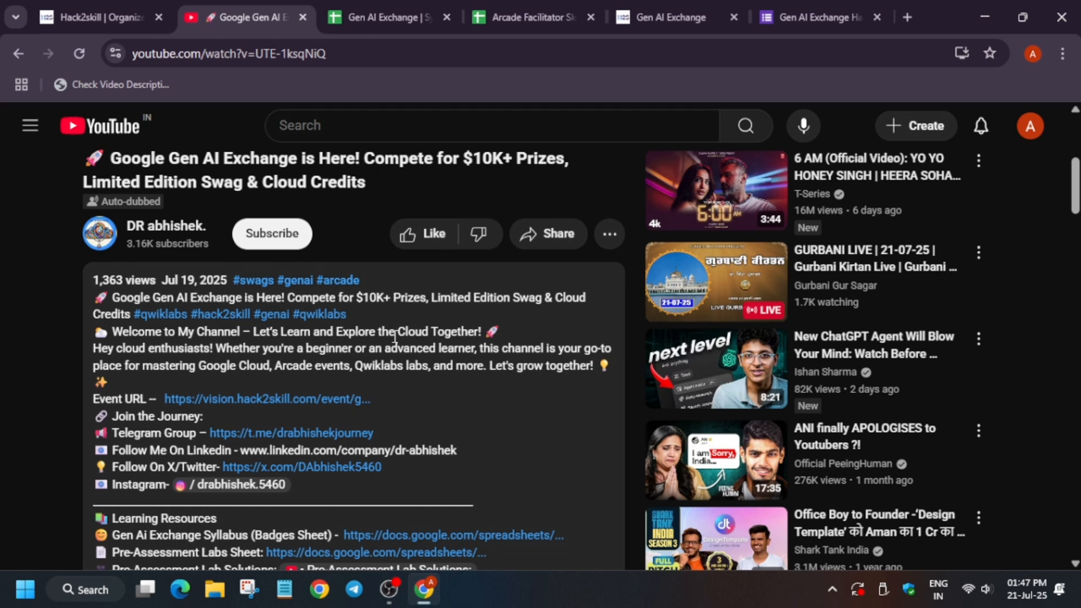
pyautogui.scroll(-3)
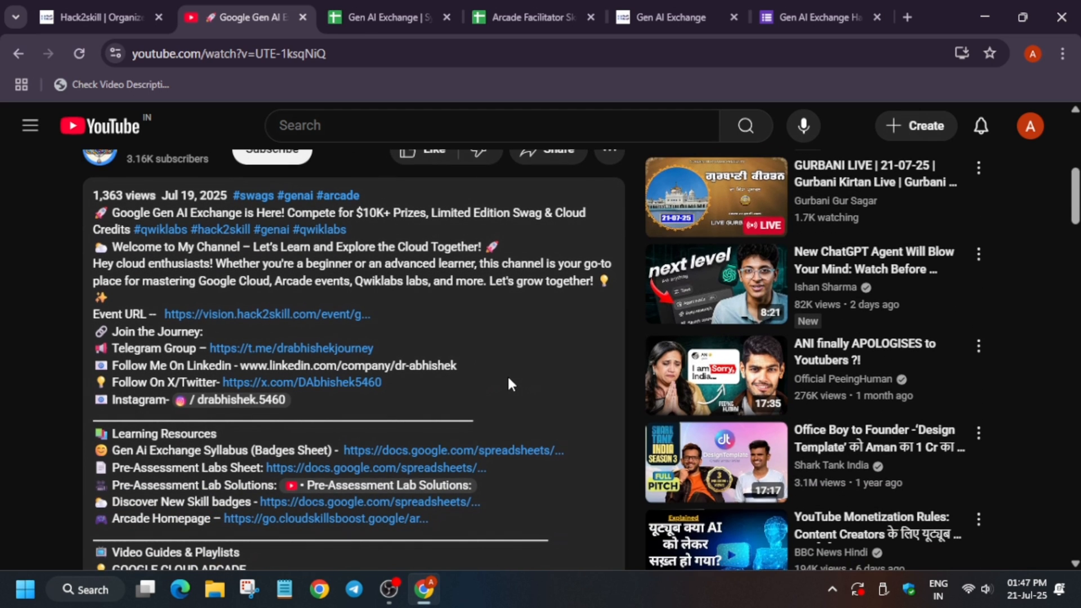
pyautogui.moveTo(504, 381)
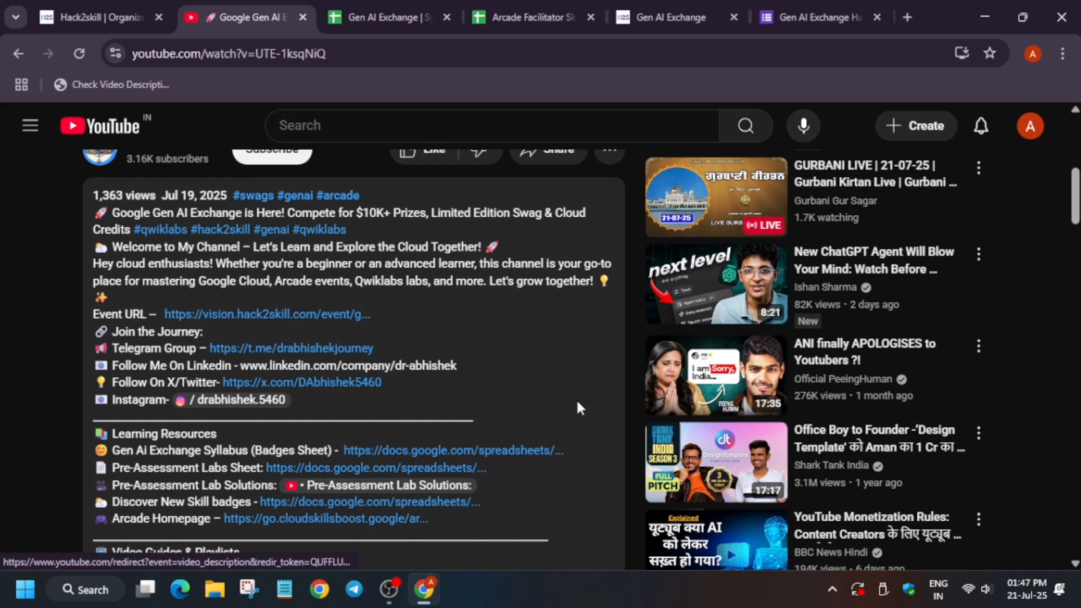
pyautogui.click(96, 16)
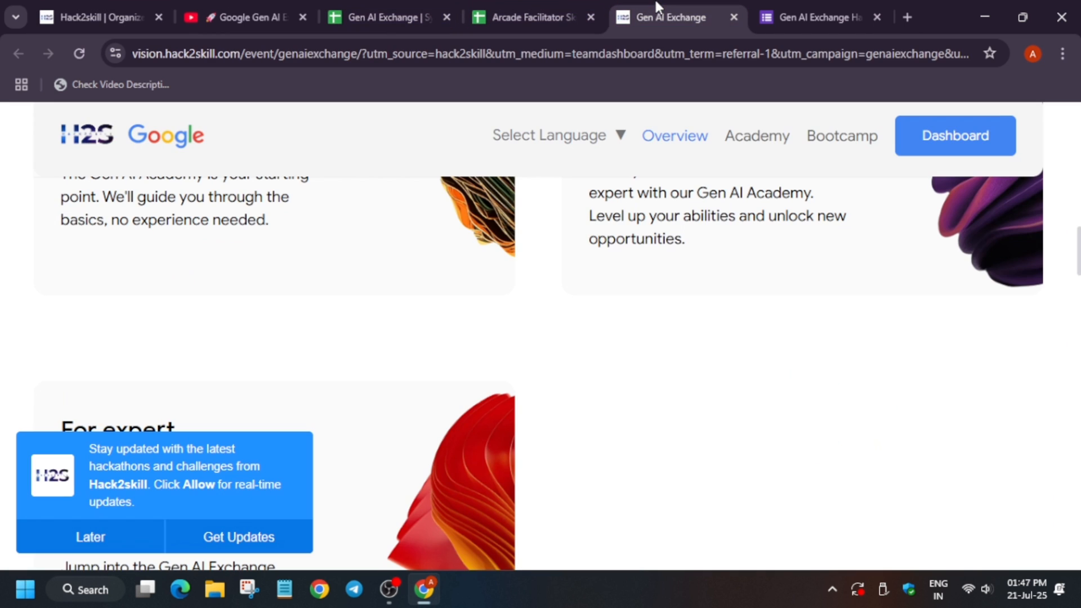
pyautogui.click(241, 16)
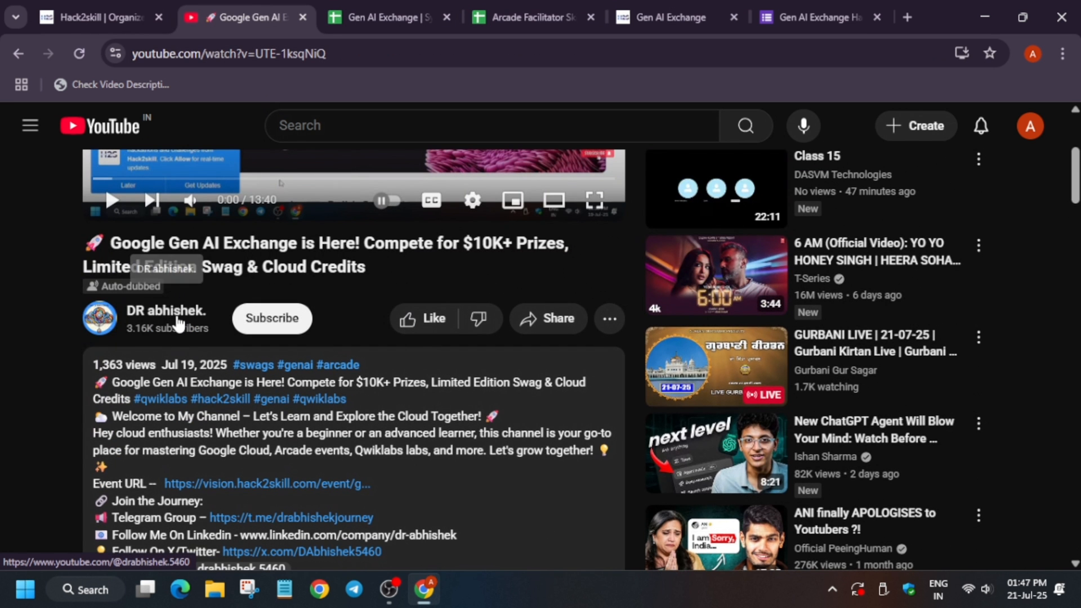
# Step: Open the DR abhishek channel, scroll its videos list, and show its Playlists tab
pyautogui.click(164, 310)
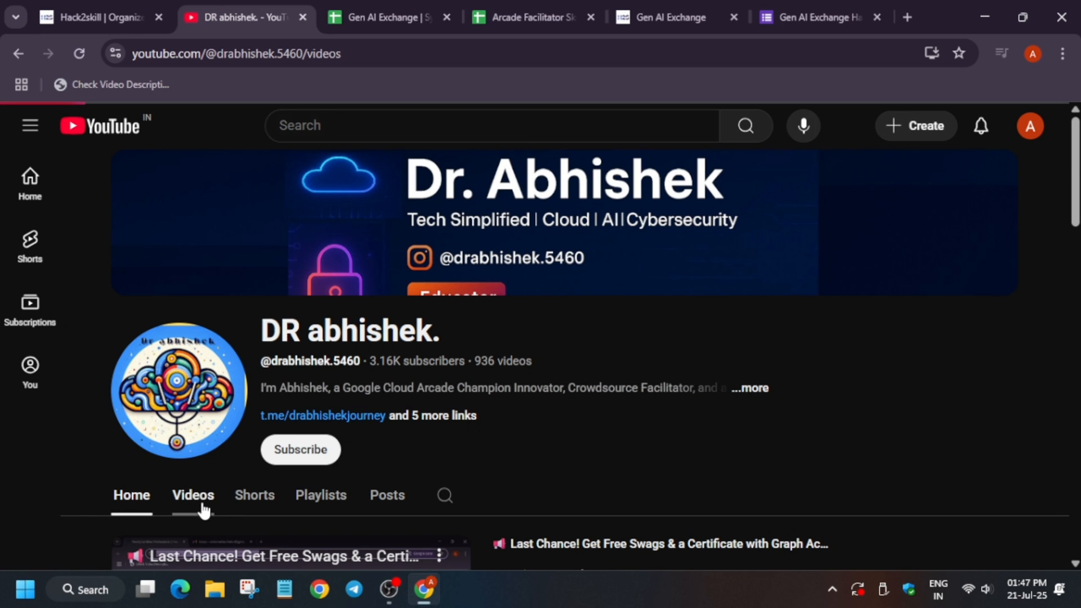
pyautogui.scroll(-3)
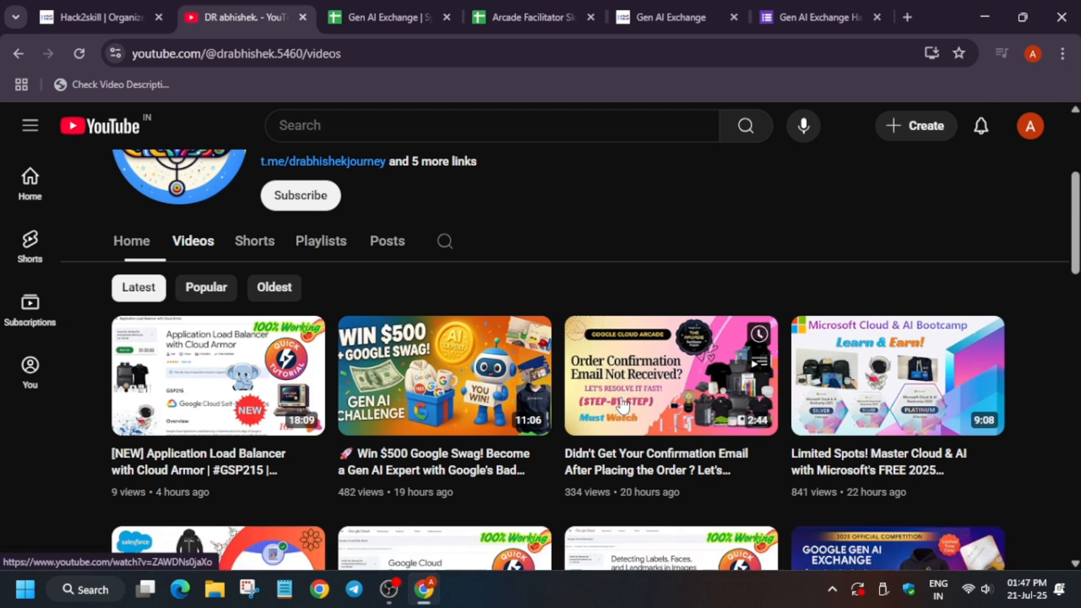
pyautogui.moveTo(695, 222)
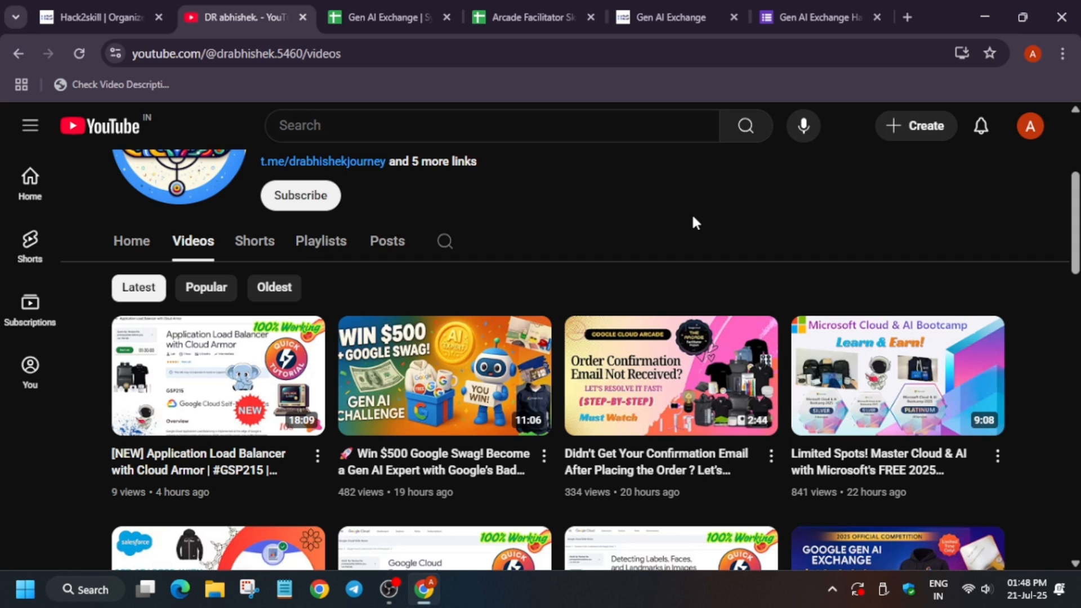
pyautogui.moveTo(400, 410)
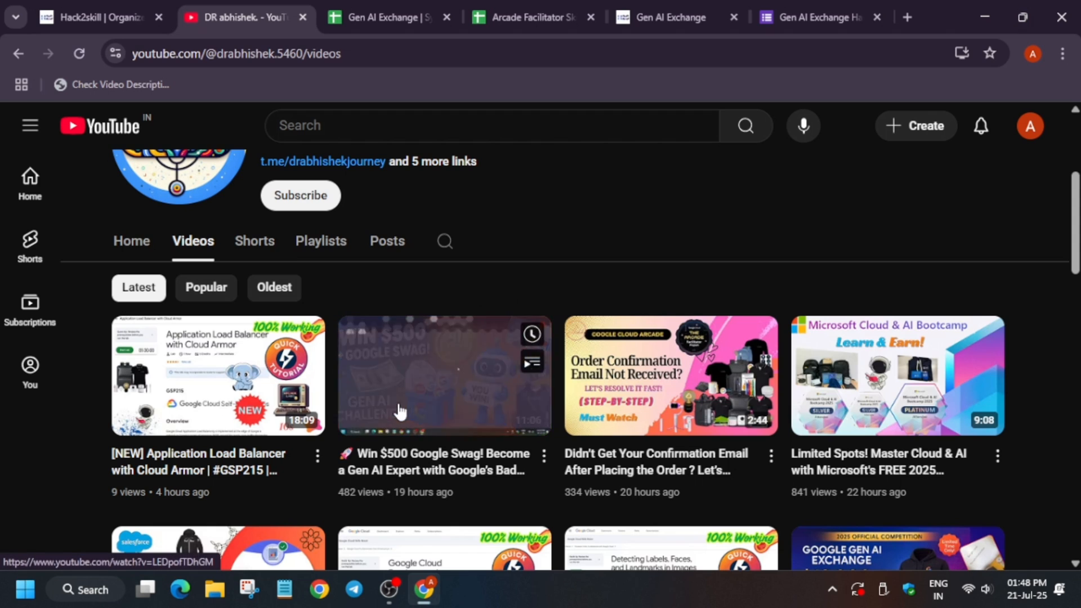
pyautogui.moveTo(522, 219)
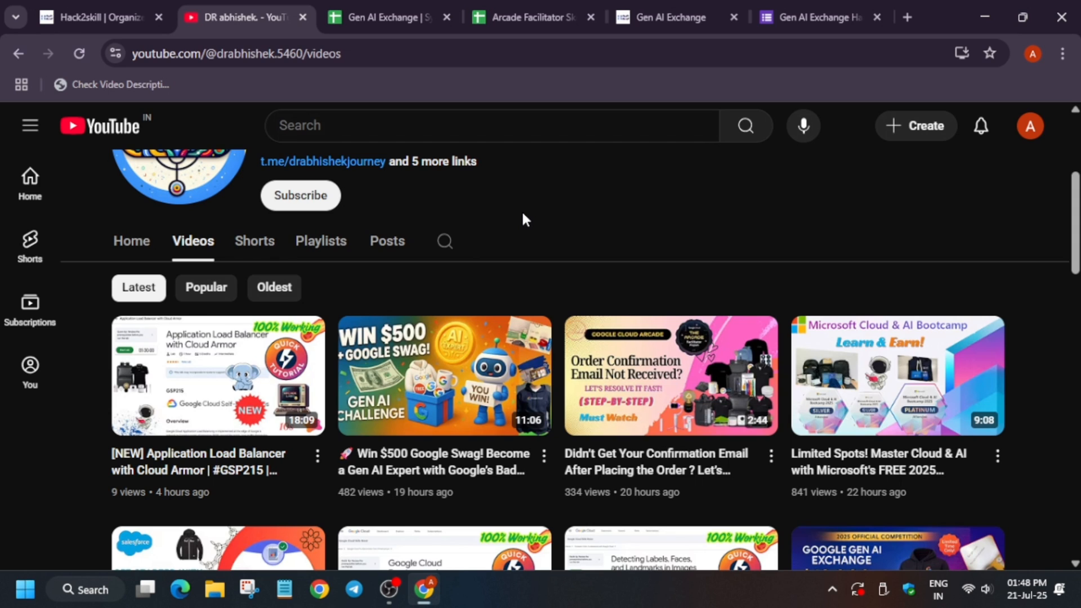
pyautogui.click(319, 241)
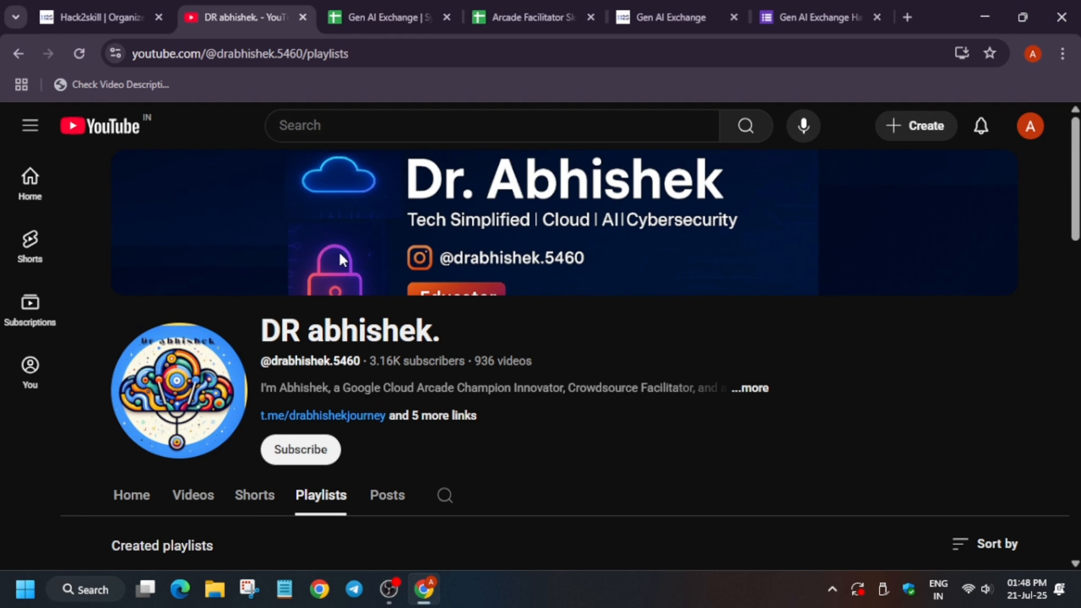
# Step: Browse the six videos in the Google Cloud Arcade Prize Counter playlist, then return to Hack2skill
pyautogui.scroll(-3)
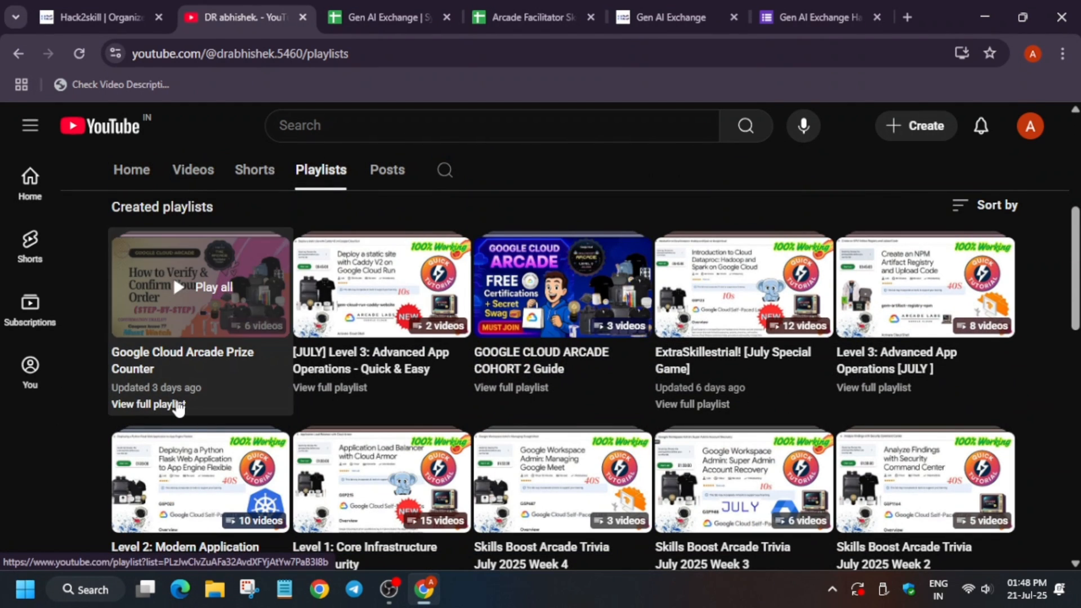
pyautogui.click(157, 405)
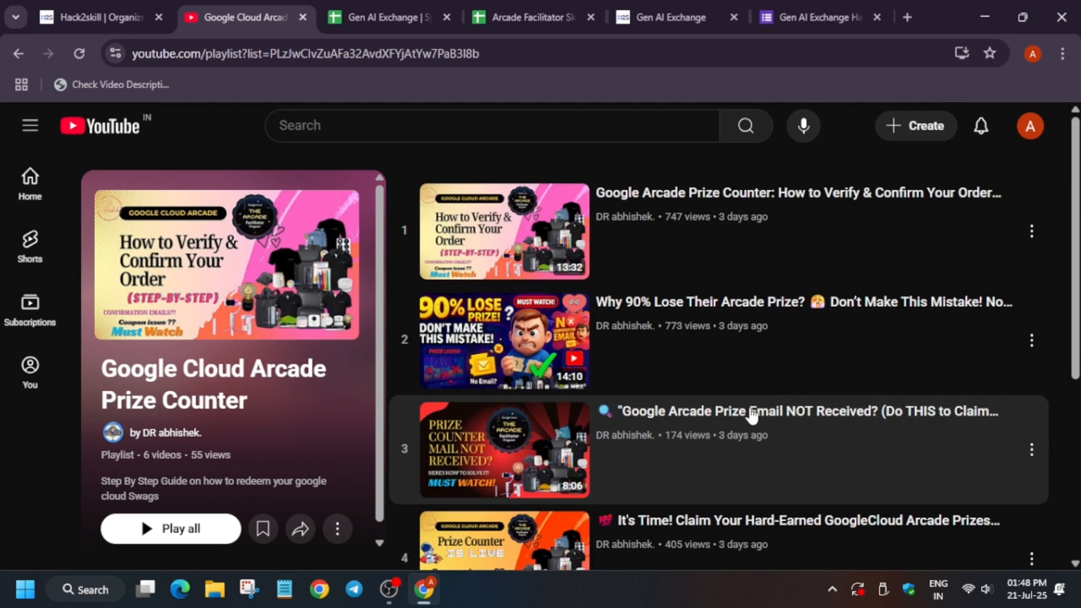
pyautogui.scroll(-3)
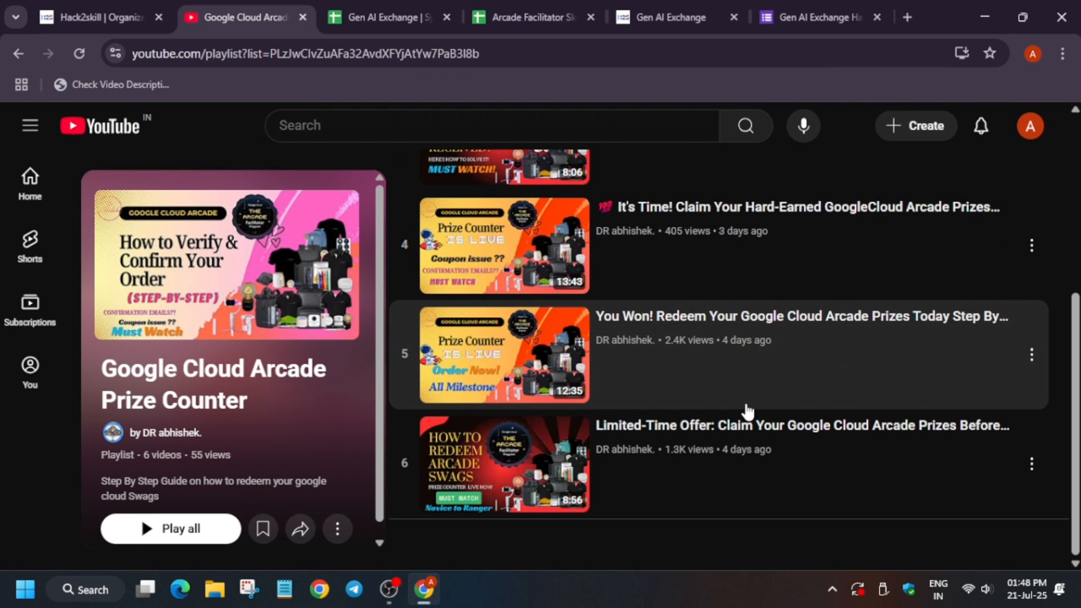
pyautogui.scroll(3)
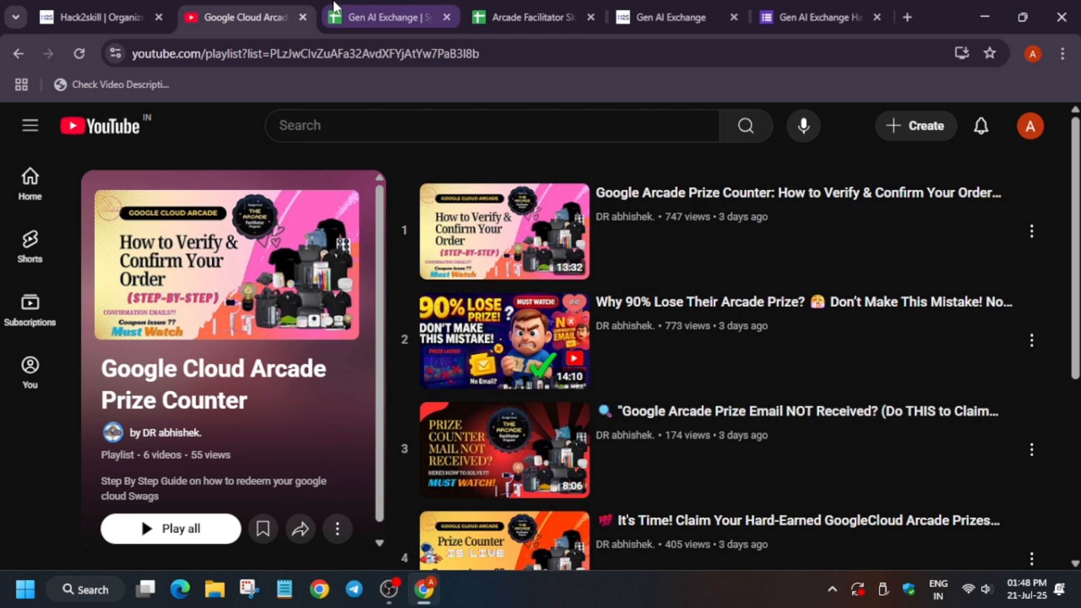
pyautogui.click(100, 17)
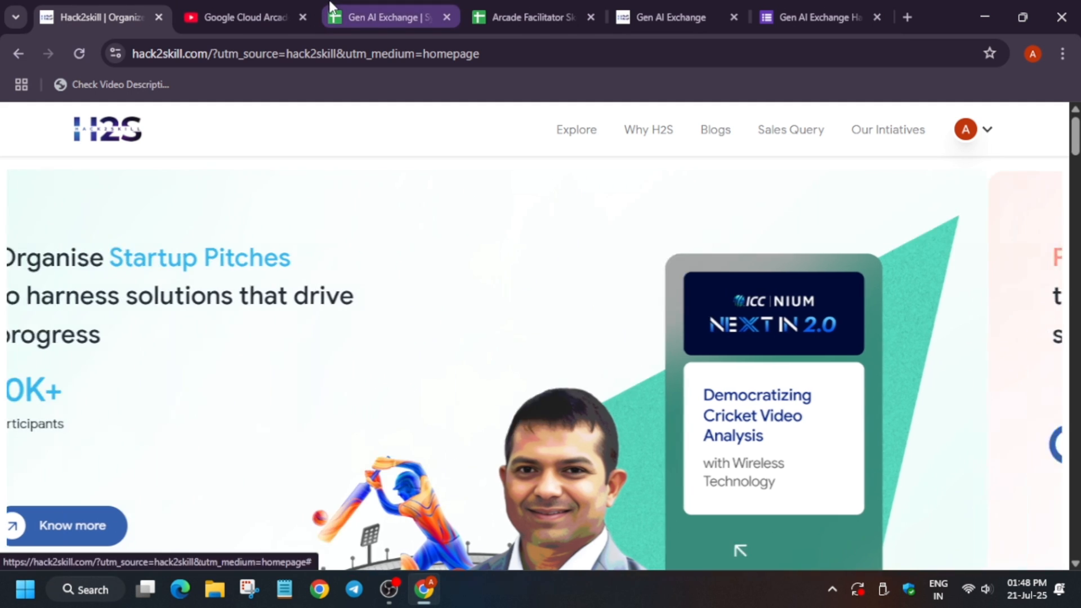